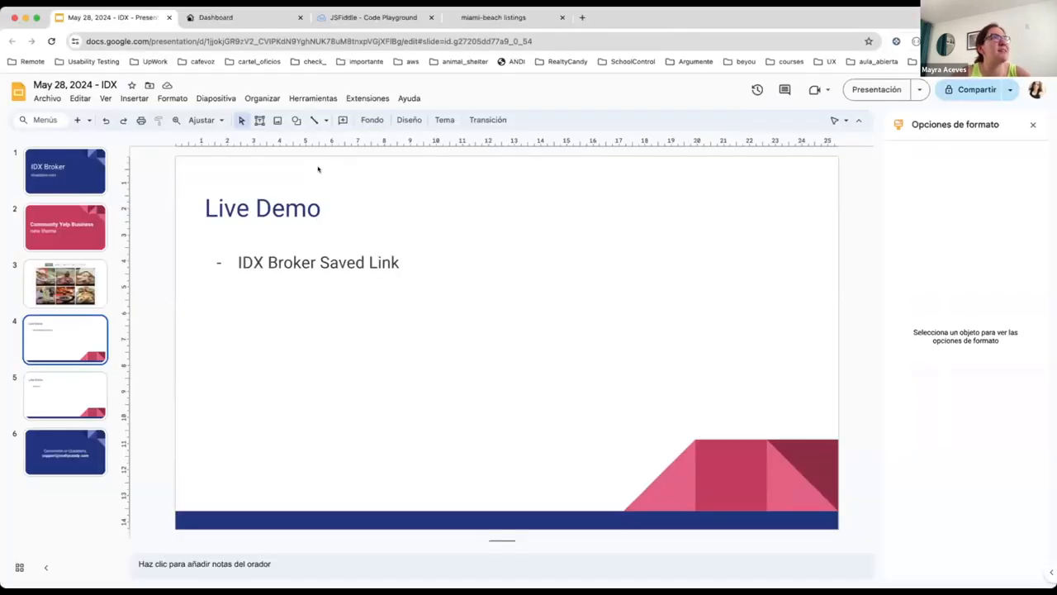
pyautogui.moveTo(370, 285)
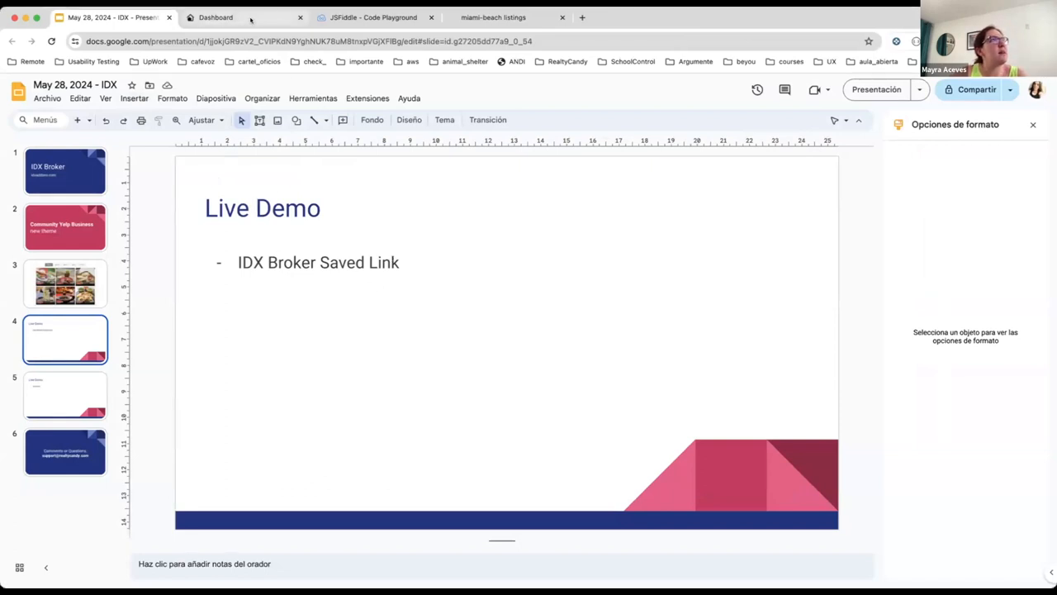
# Filter the IDXAddons apps catalogue by 'yelp' to show Community - Yelp Business
pyautogui.click(215, 17)
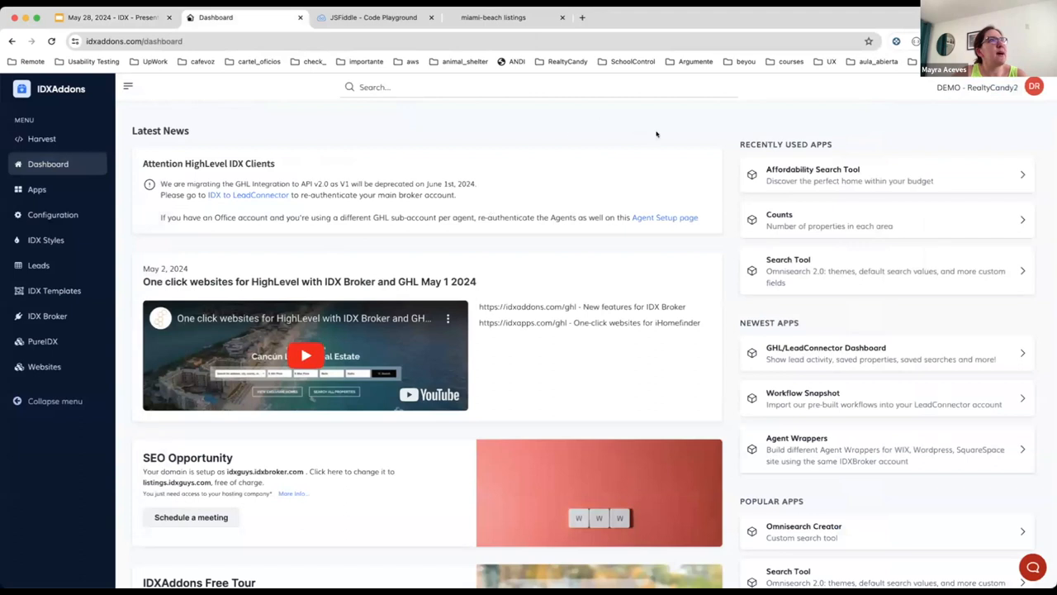
pyautogui.moveTo(360, 330)
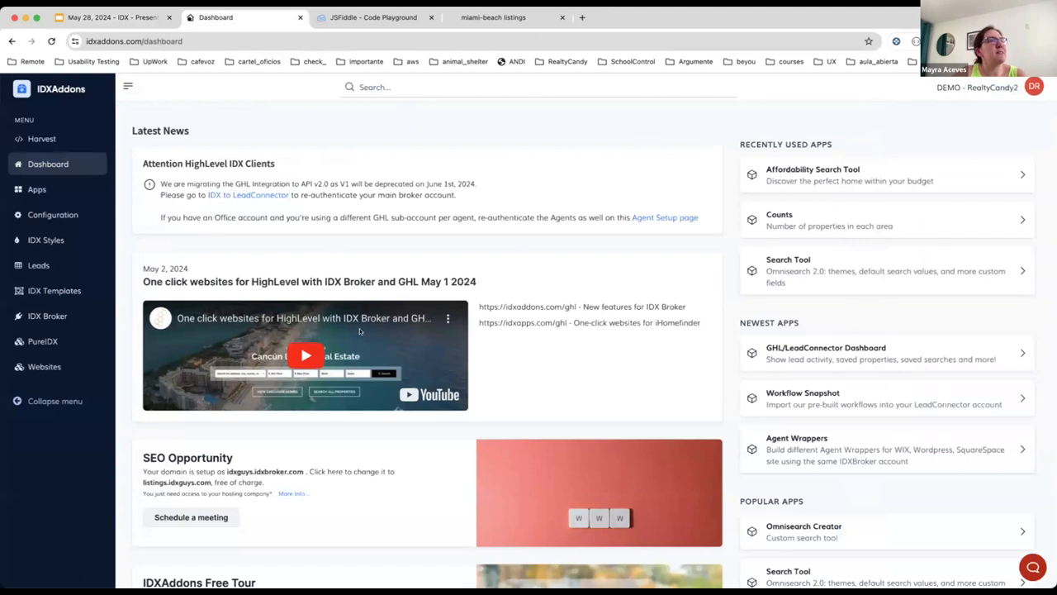
pyautogui.click(36, 189)
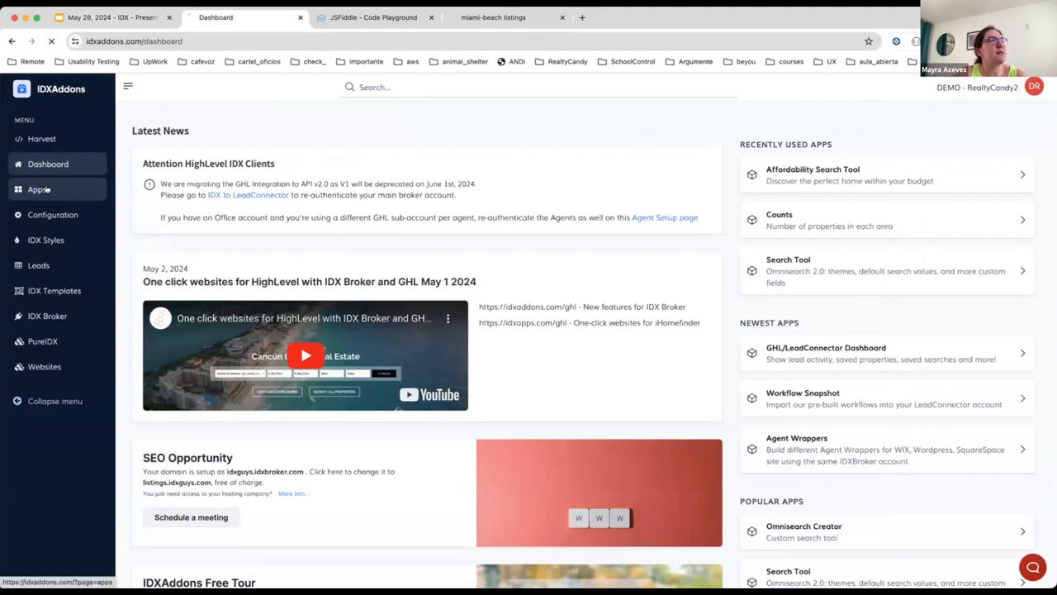
pyautogui.click(36, 188)
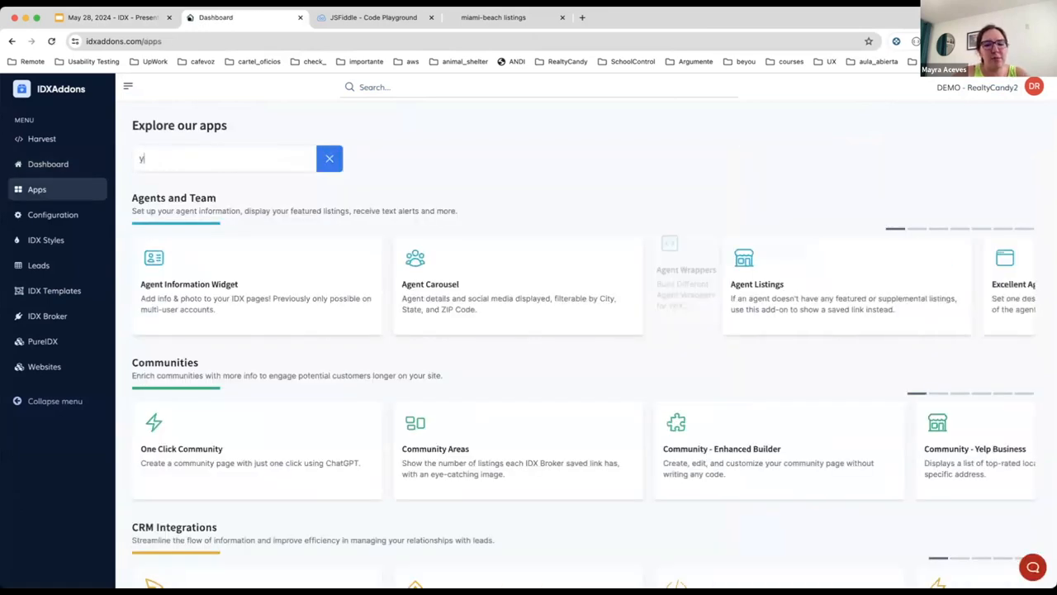
pyautogui.write('elp')
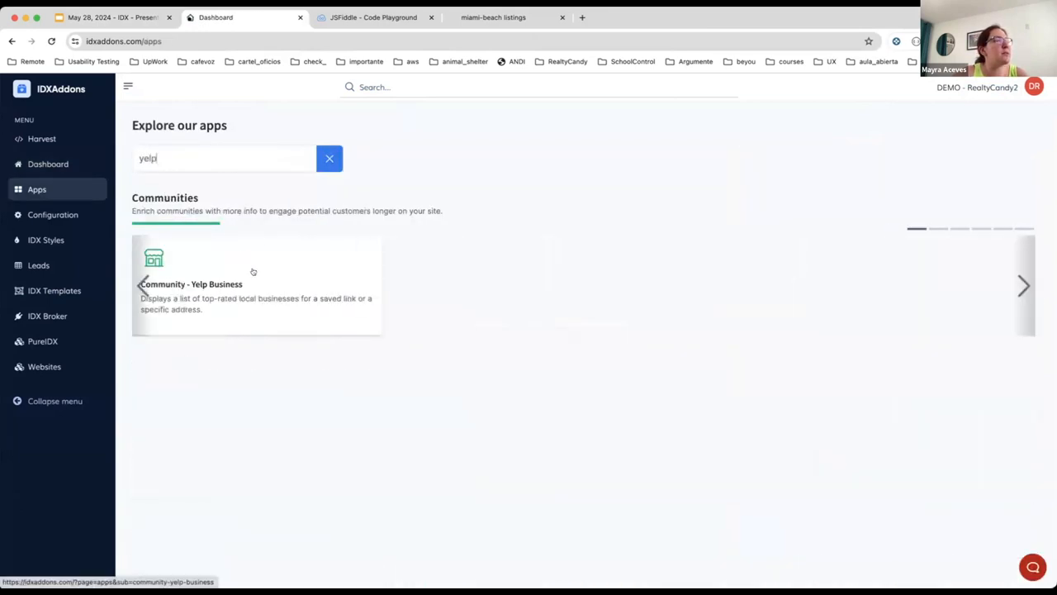
# Open the Community Yelp Business app's setup page from its catalogue card
pyautogui.click(256, 284)
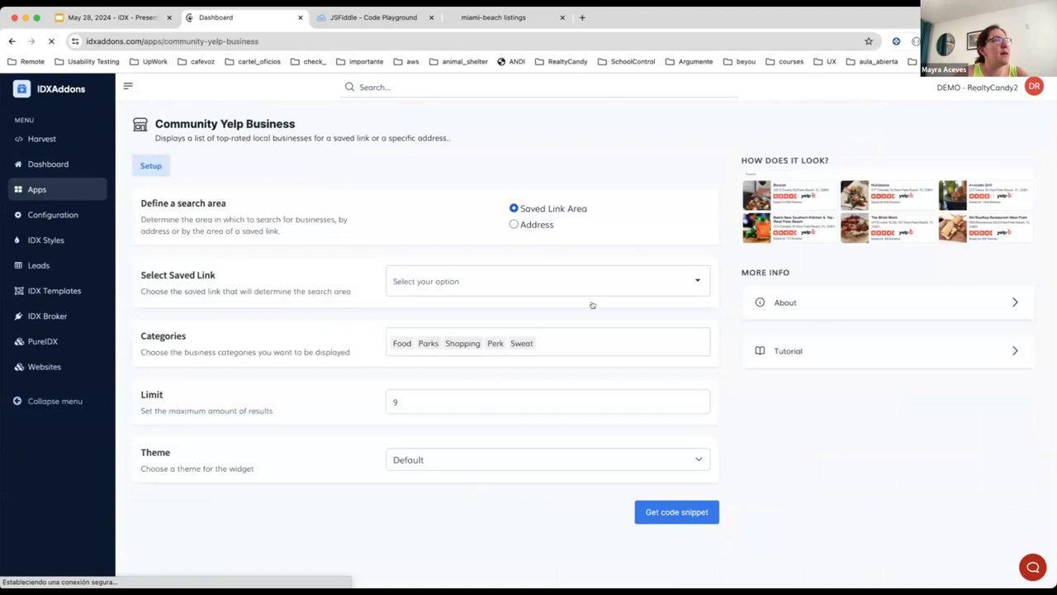
pyautogui.moveTo(806, 446)
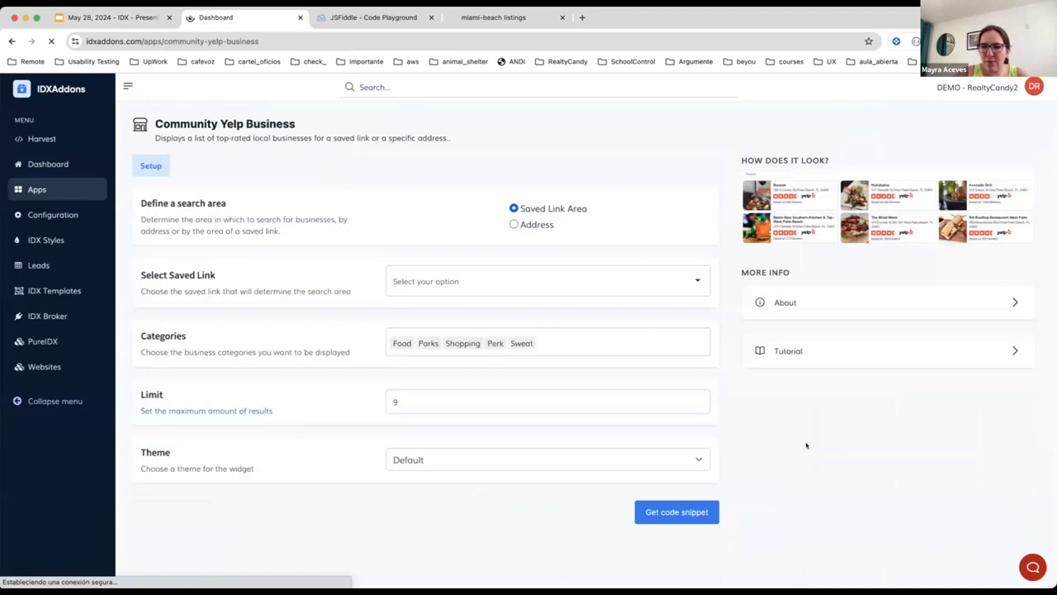
pyautogui.moveTo(562, 202)
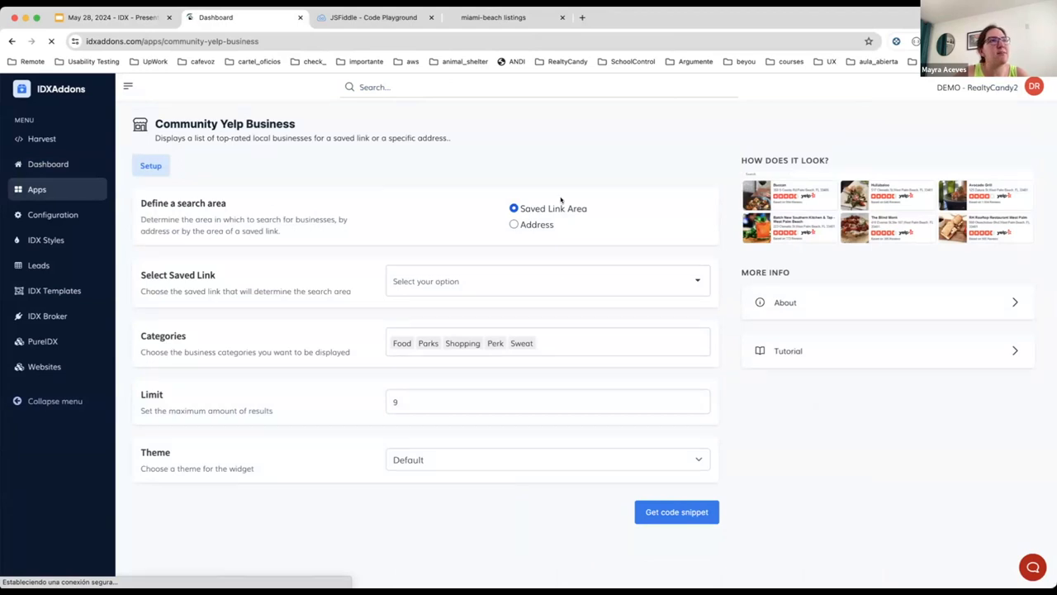
pyautogui.moveTo(796, 456)
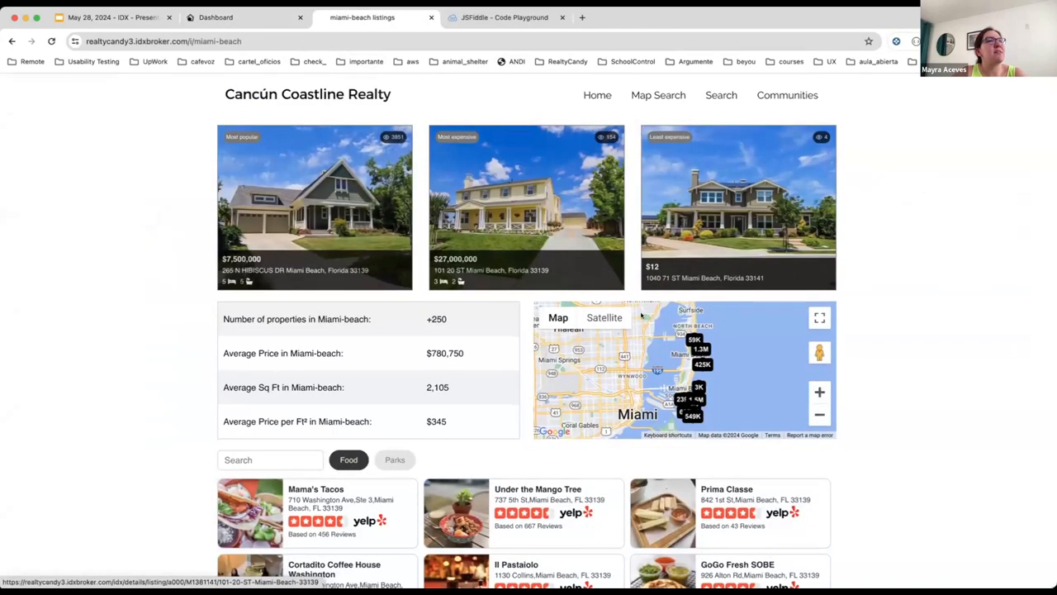
# Scroll through the Miami Beach listings page's Yelp restaurants widget, then return to the setup form
pyautogui.scroll(-3)
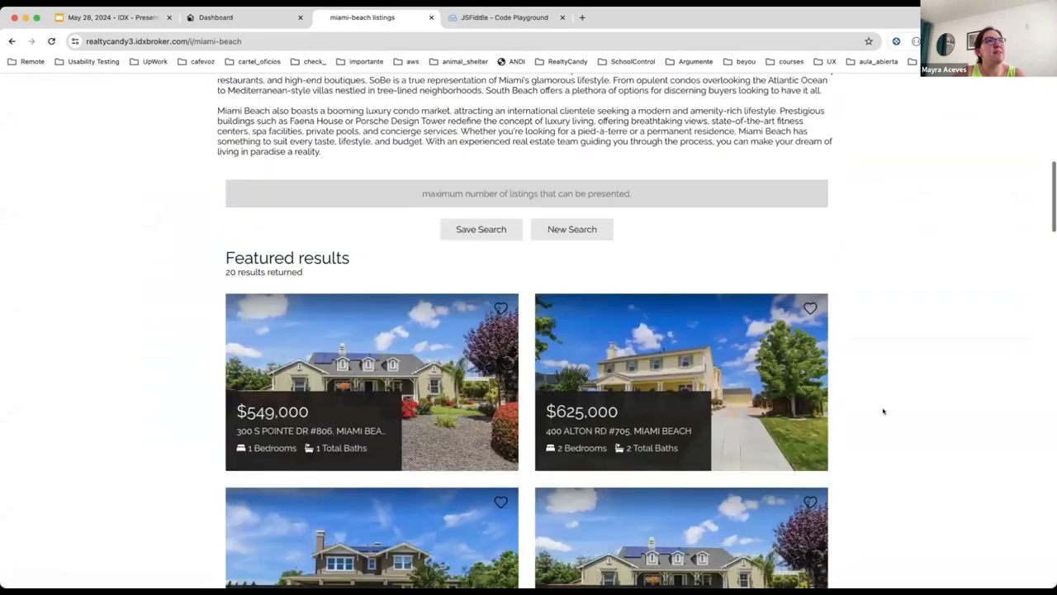
pyautogui.scroll(-3)
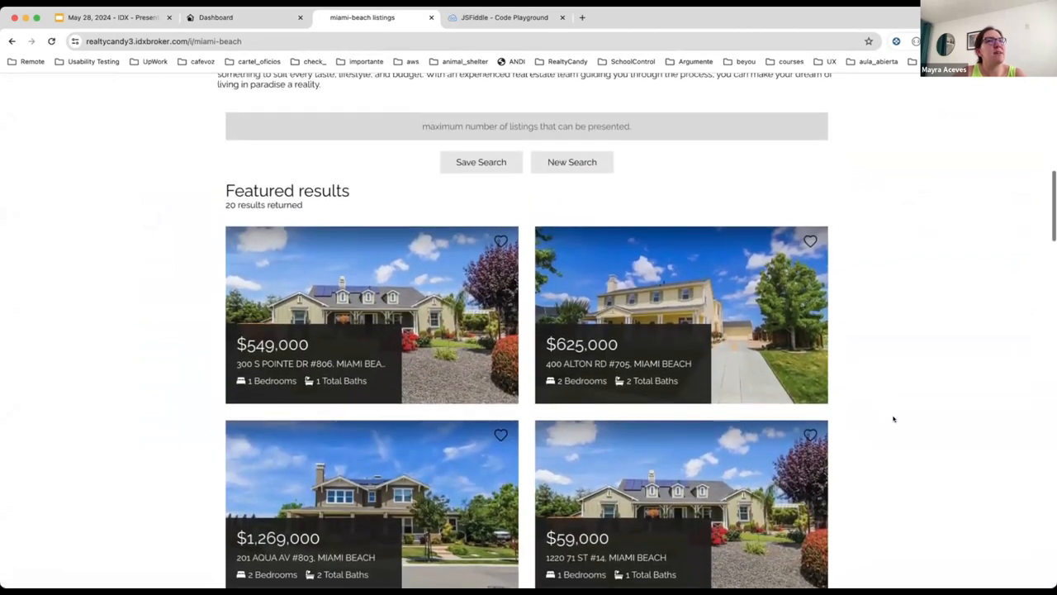
pyautogui.scroll(3)
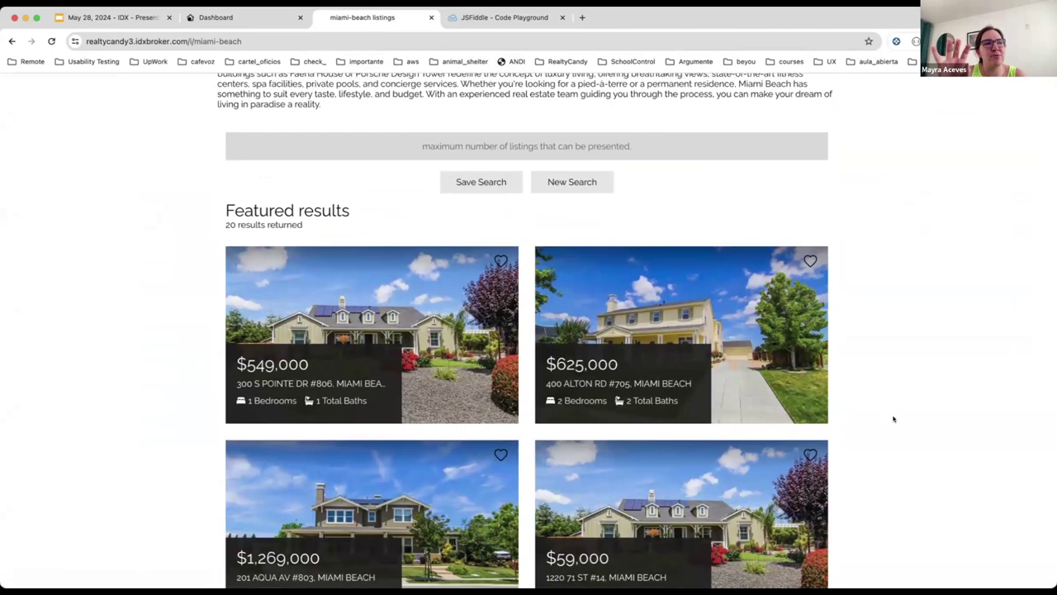
pyautogui.scroll(3)
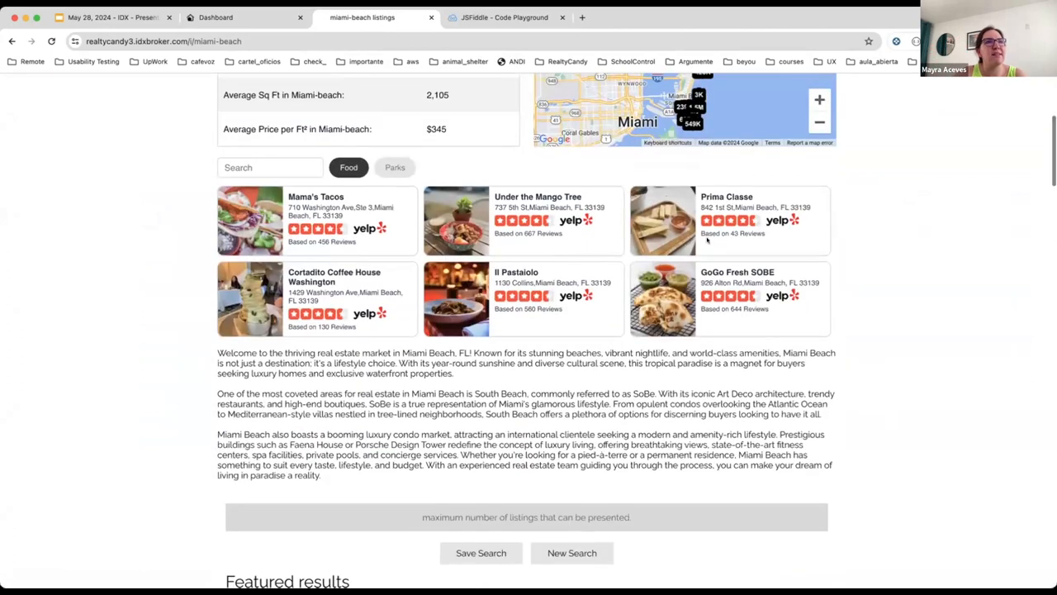
pyautogui.scroll(3)
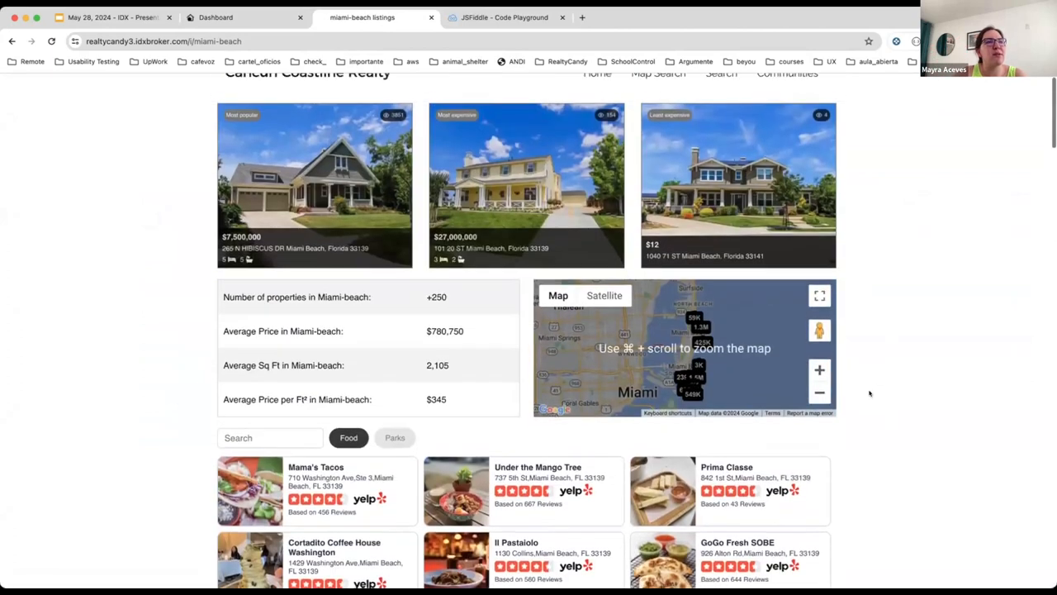
pyautogui.scroll(-3)
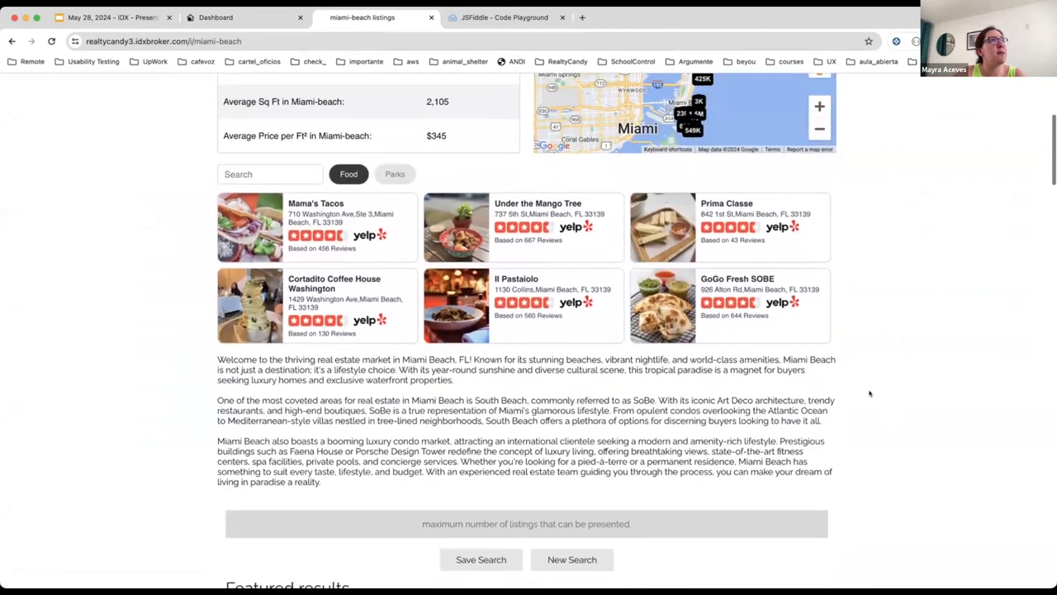
pyautogui.scroll(3)
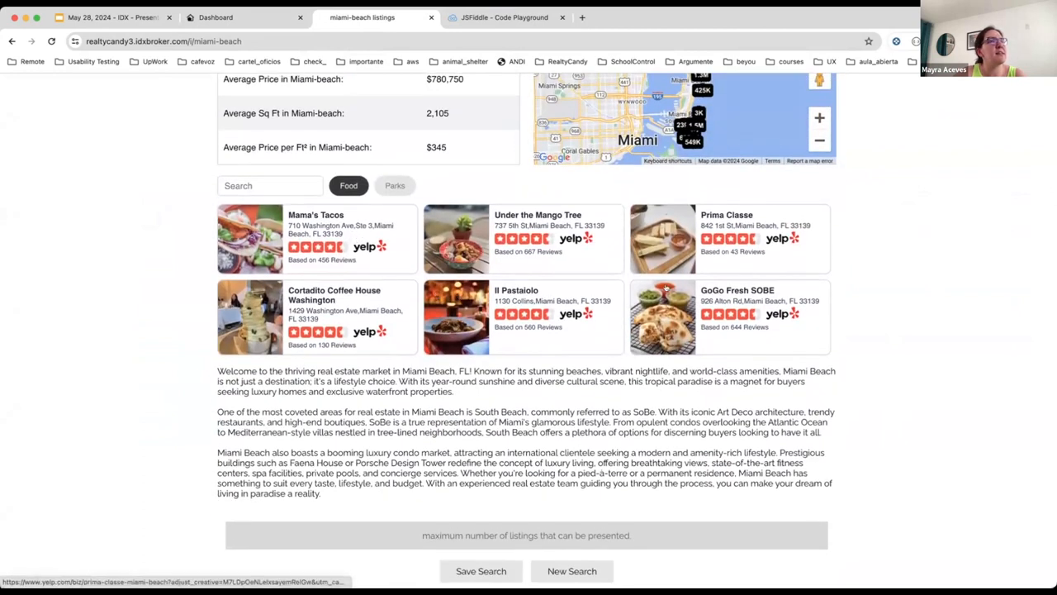
pyautogui.moveTo(393, 234)
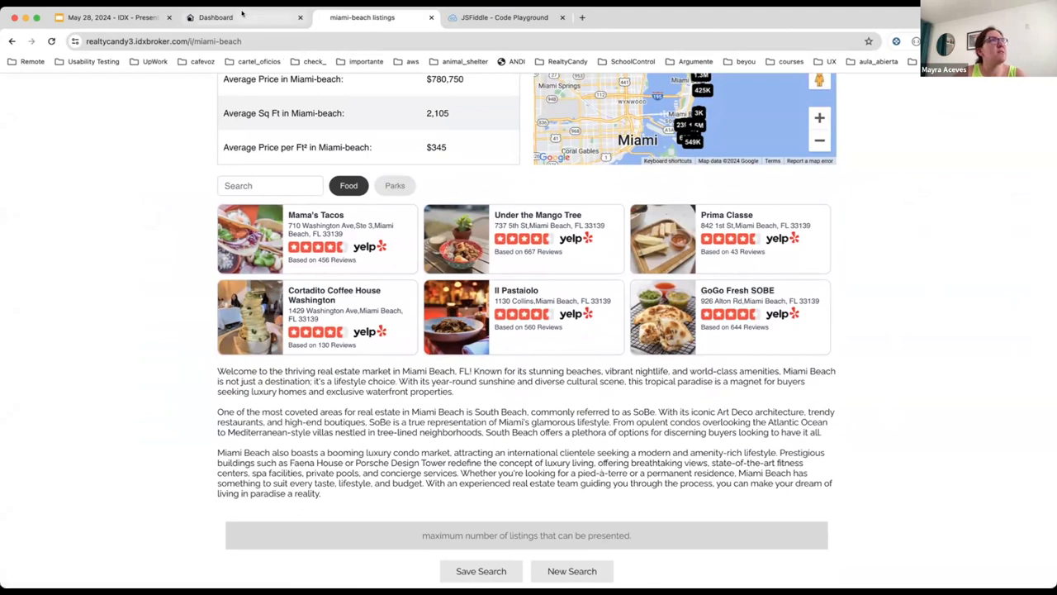
pyautogui.click(245, 16)
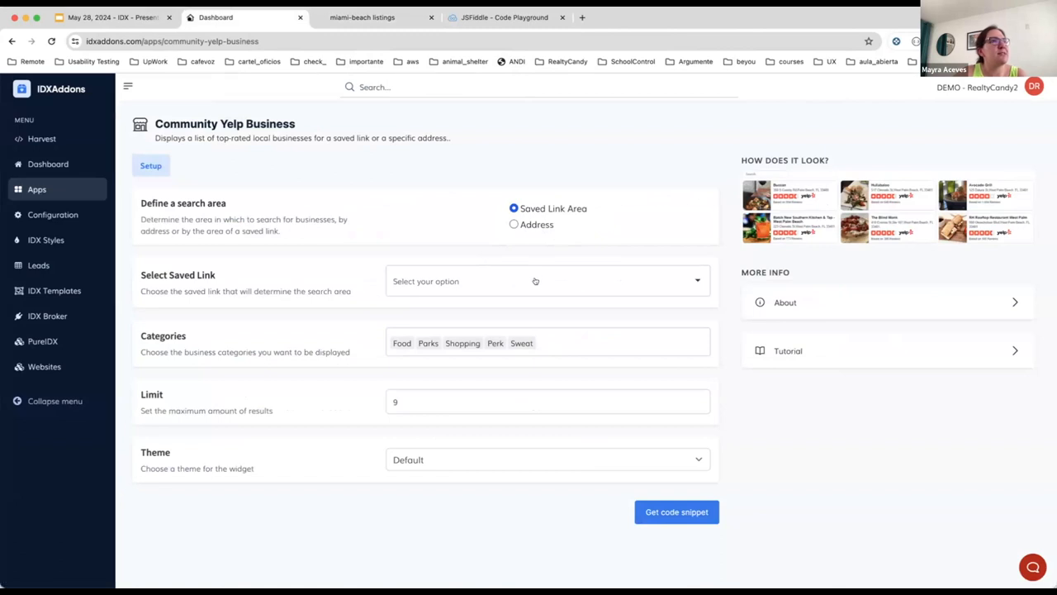
# Choose '65179 - Miami Beach listings' as the widget's saved link
pyautogui.click(546, 281)
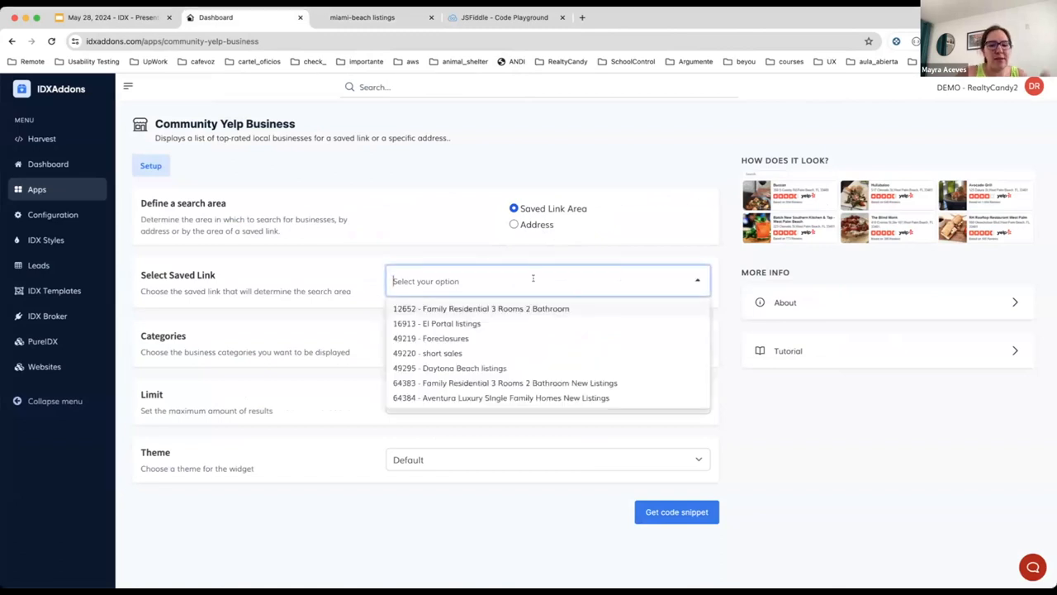
pyautogui.write('miami')
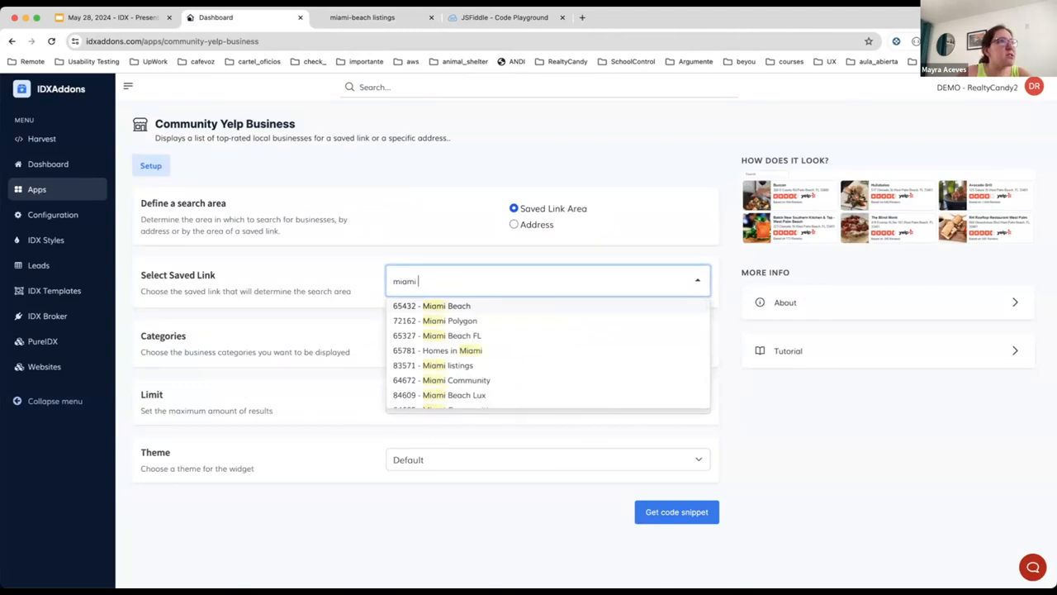
pyautogui.write('bea')
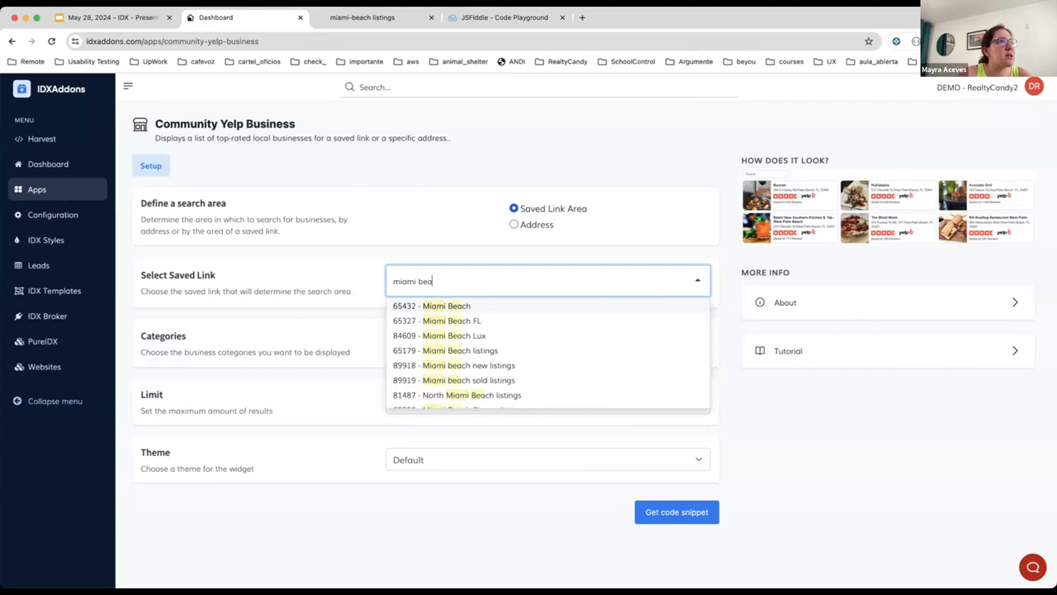
pyautogui.write('listings')
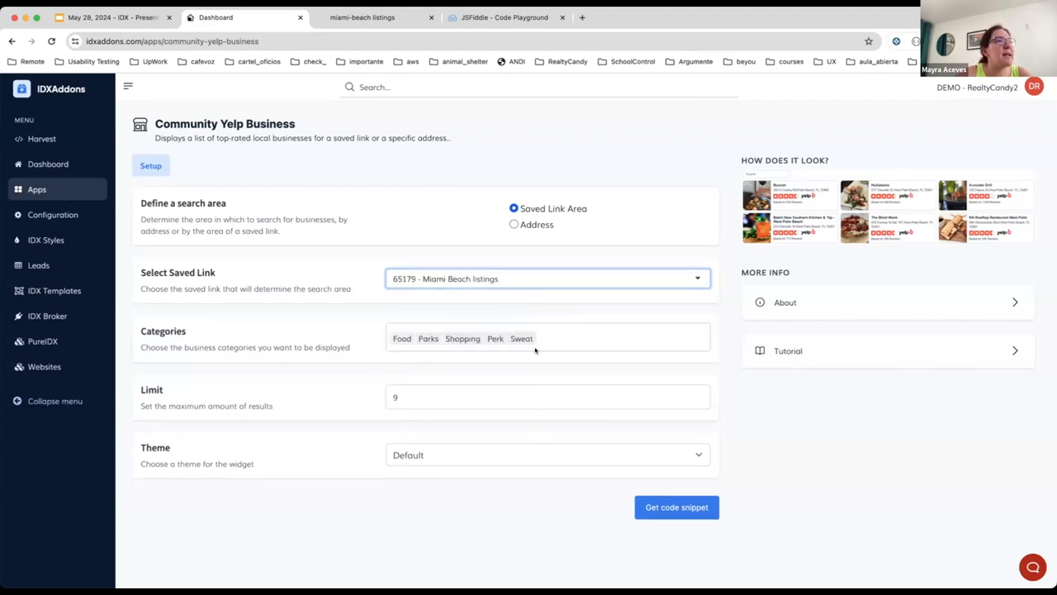
pyautogui.moveTo(720, 383)
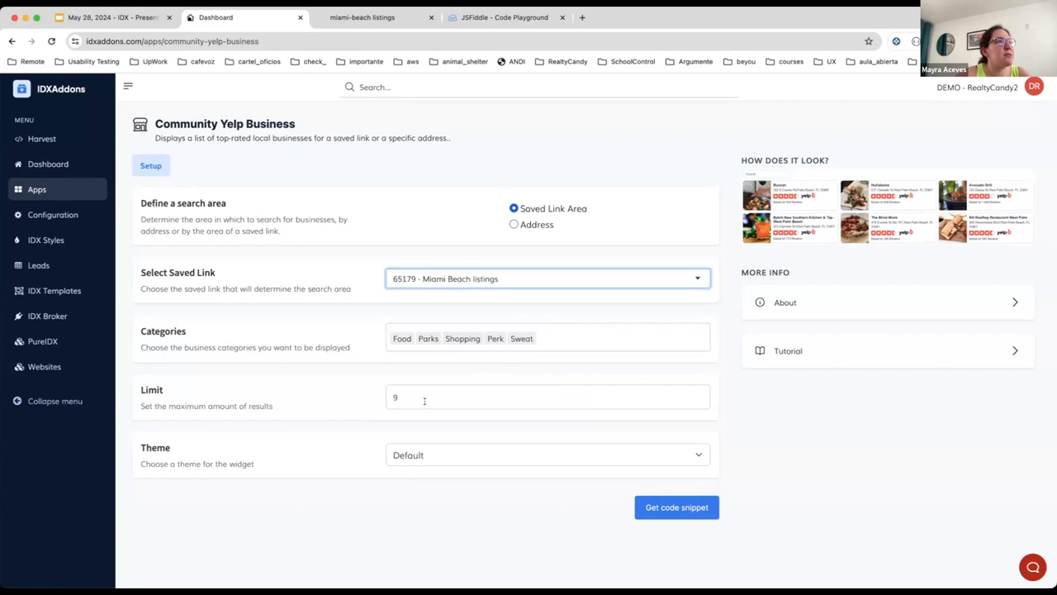
# Set the theme to Chelsea and copy the generated code snippet
pyautogui.click(547, 454)
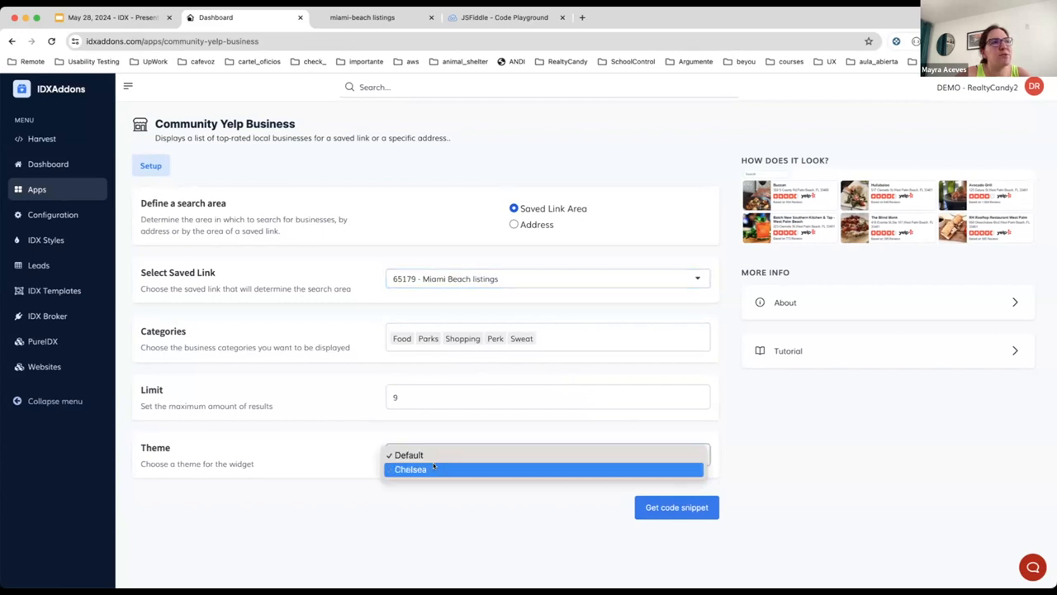
pyautogui.click(409, 469)
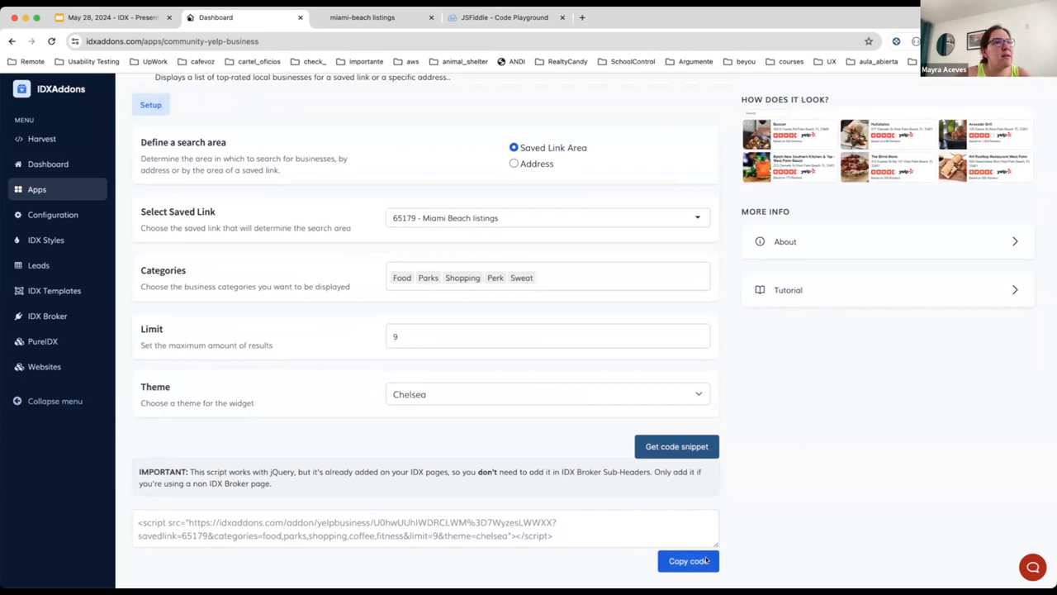
pyautogui.click(688, 560)
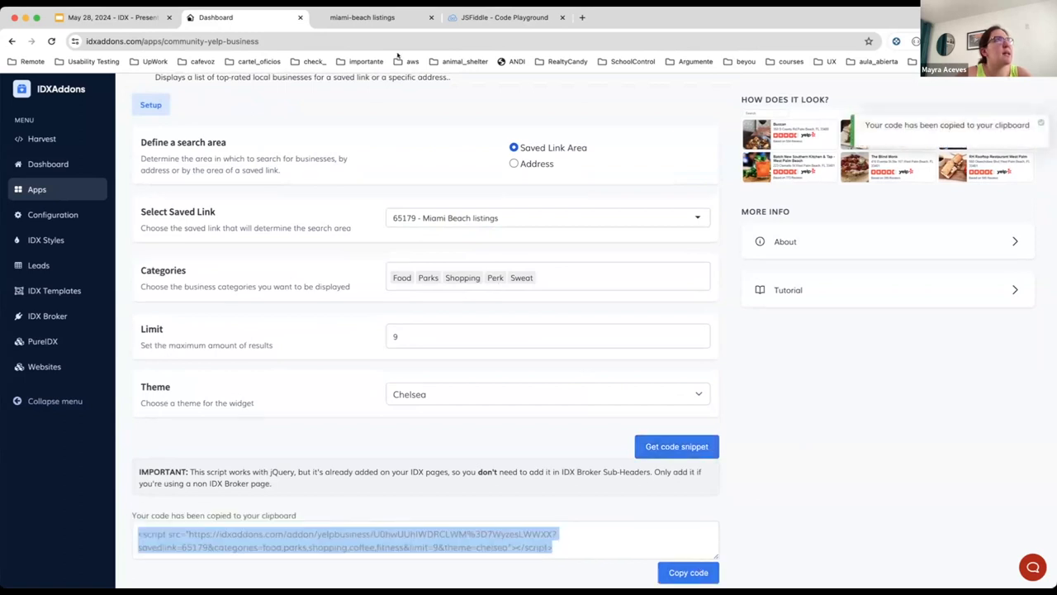
# Paste the snippet into JSFiddle's HTML panel and run it to render the Miami Beach Yelp widget
pyautogui.click(504, 16)
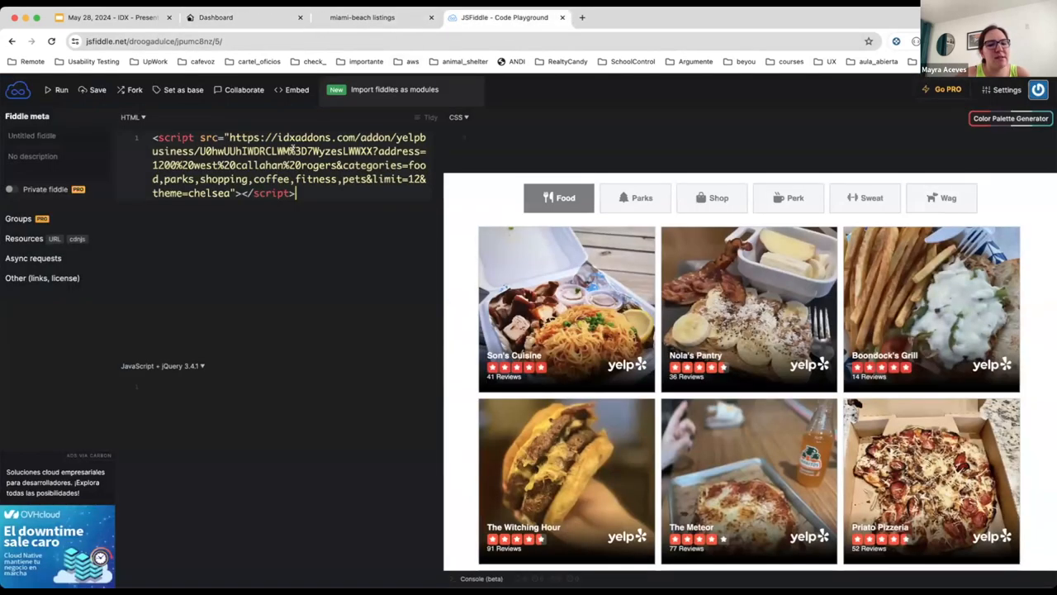
pyautogui.click(97, 89)
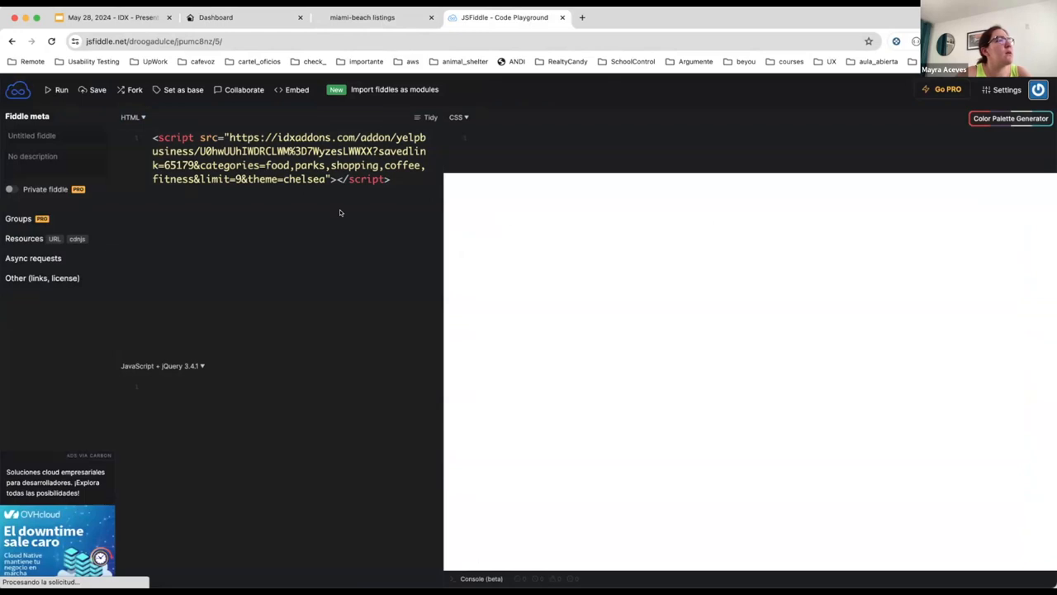
pyautogui.moveTo(509, 254)
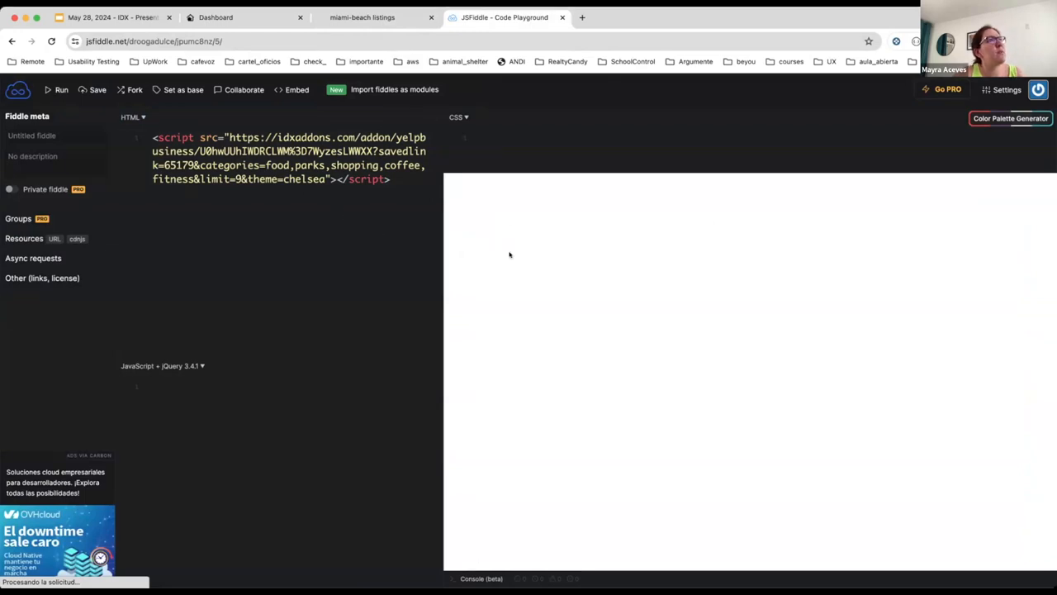
pyautogui.moveTo(548, 308)
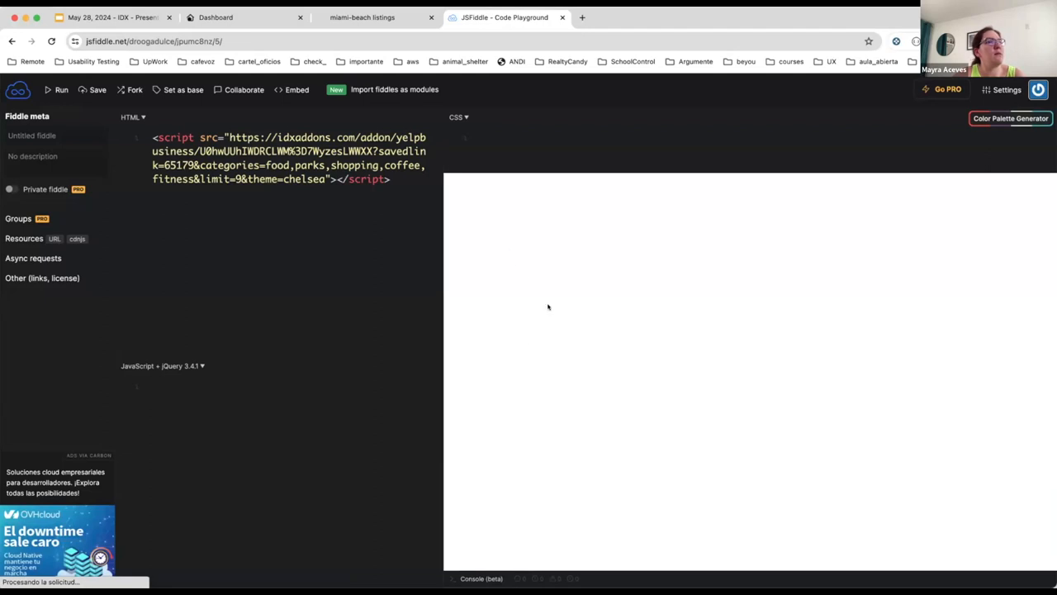
pyautogui.moveTo(470, 405)
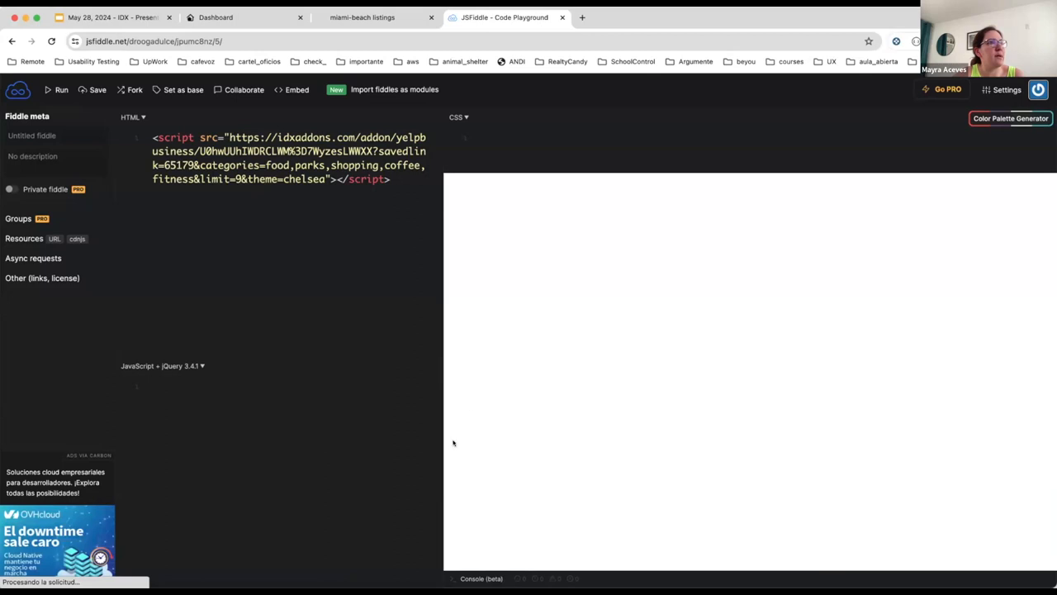
pyautogui.moveTo(459, 437)
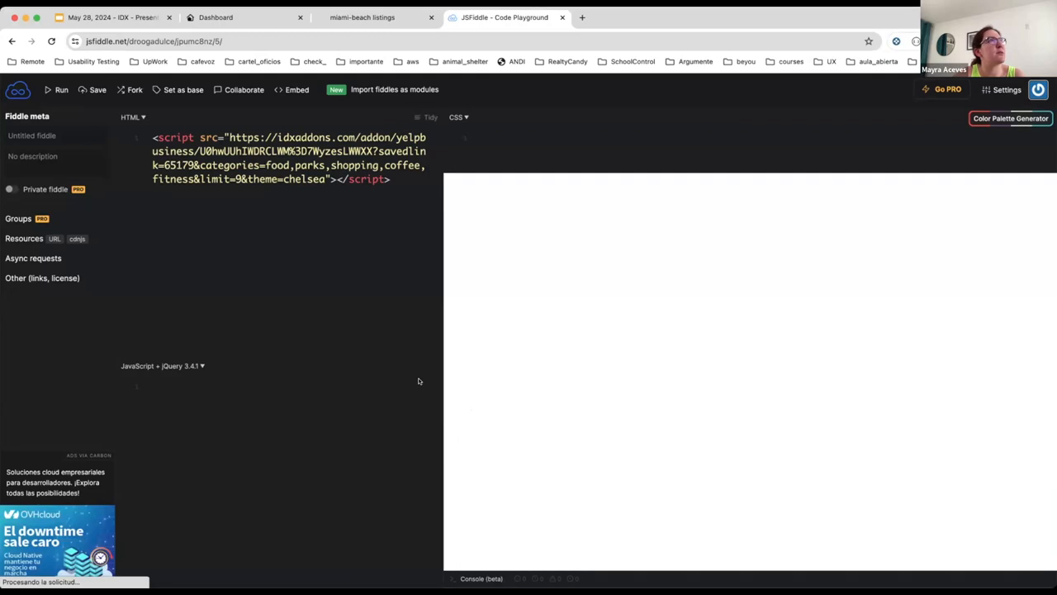
pyautogui.click(60, 90)
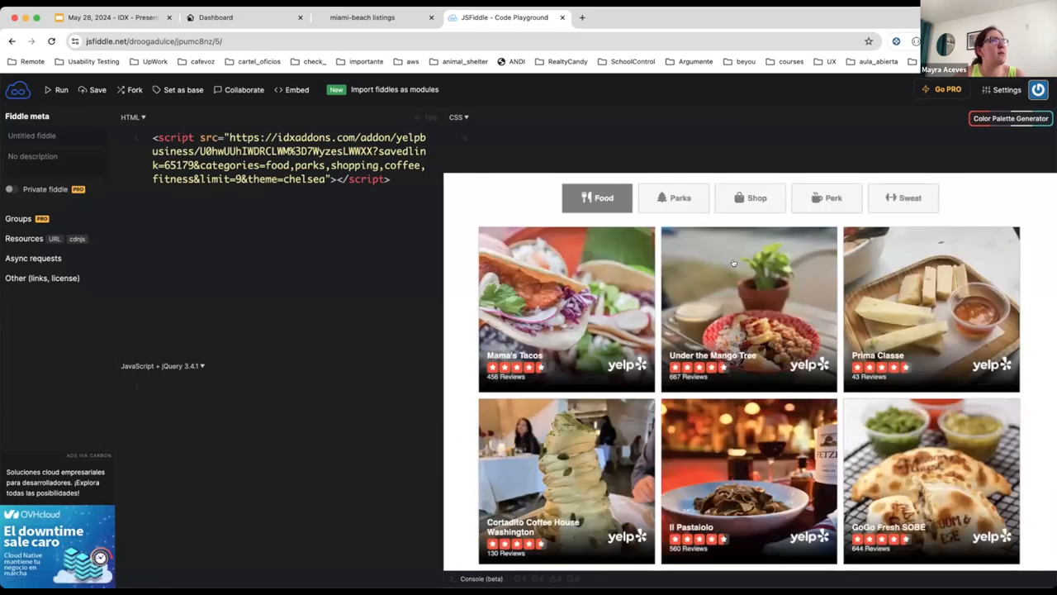
pyautogui.scroll(-3)
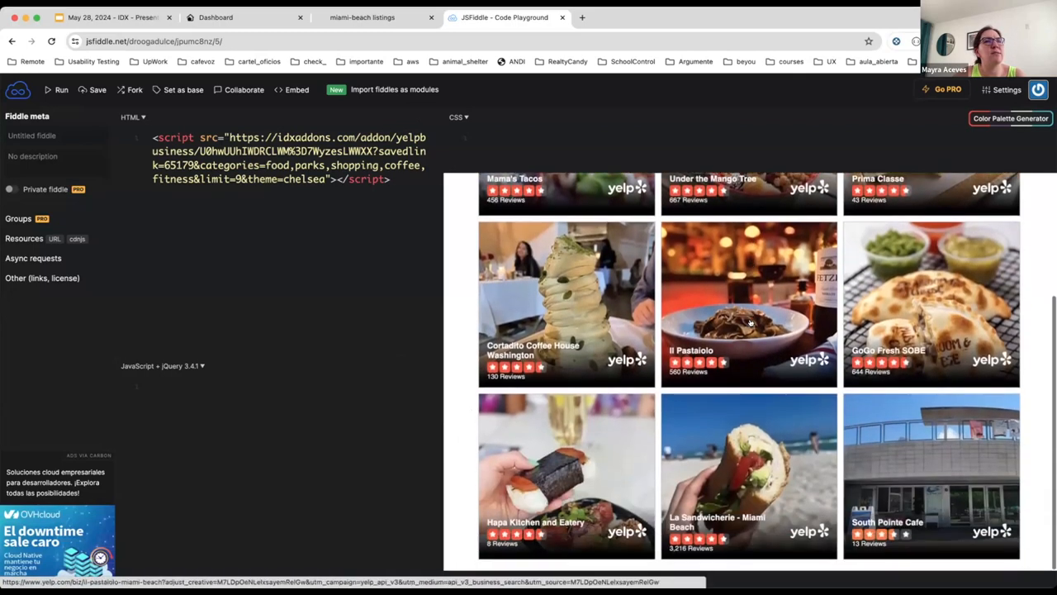
pyautogui.scroll(3)
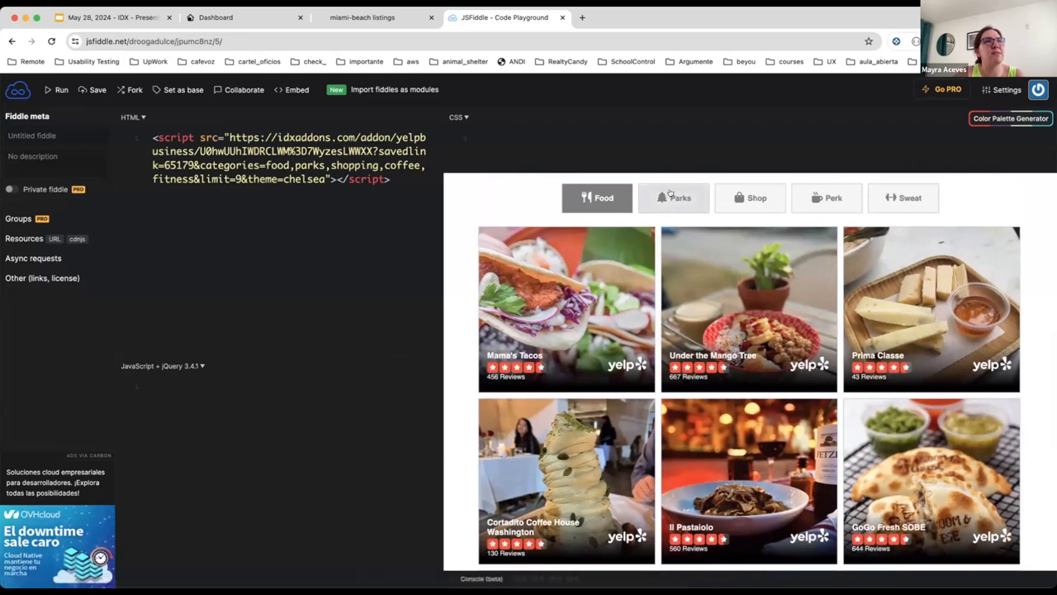
# Preview the widget's Parks and Food business tabs, then return to IDXAddons
pyautogui.click(674, 198)
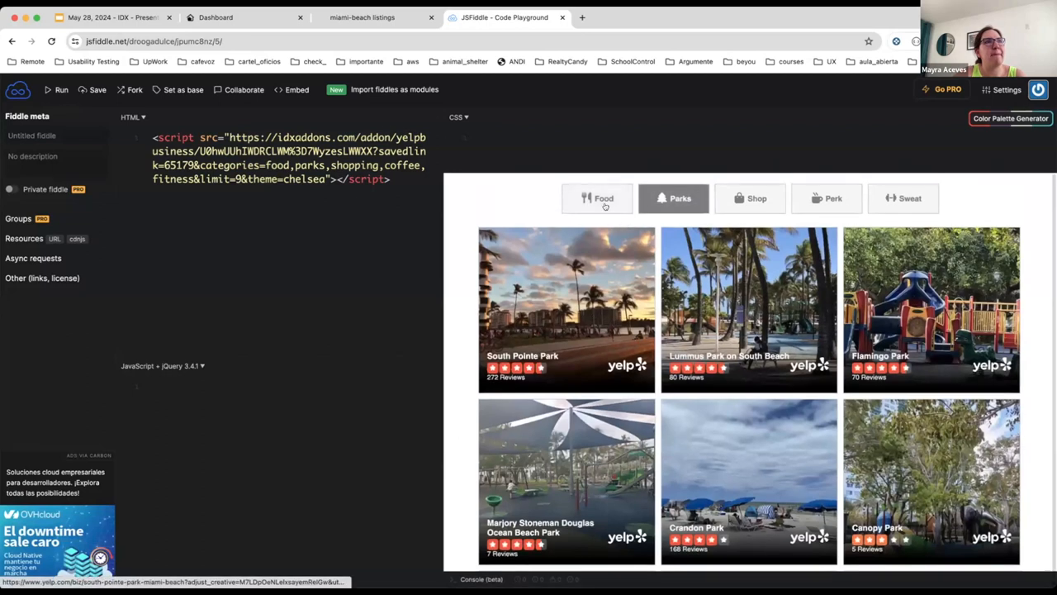
pyautogui.click(598, 198)
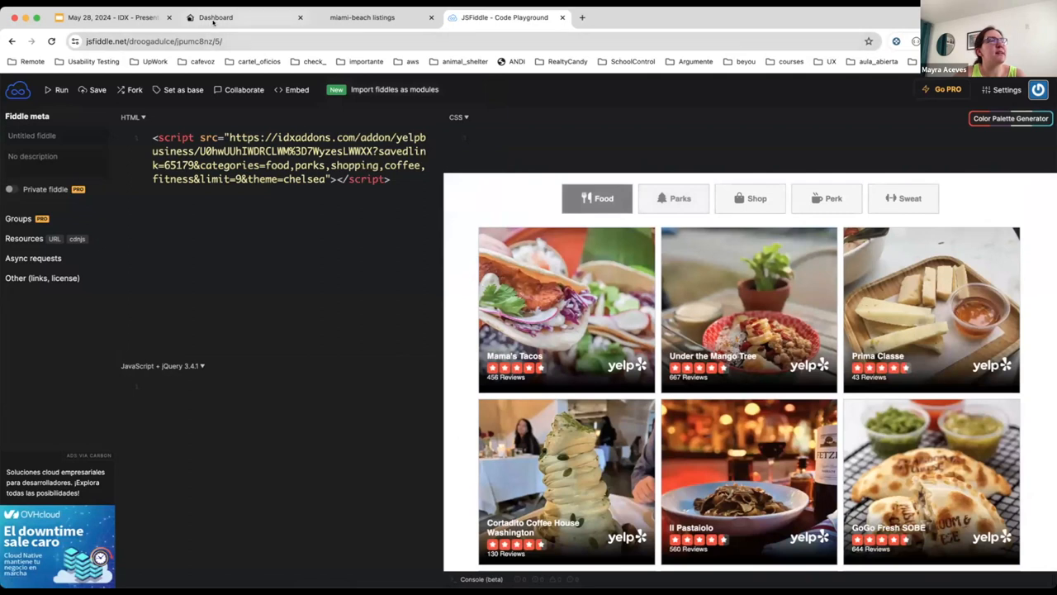
pyautogui.click(215, 16)
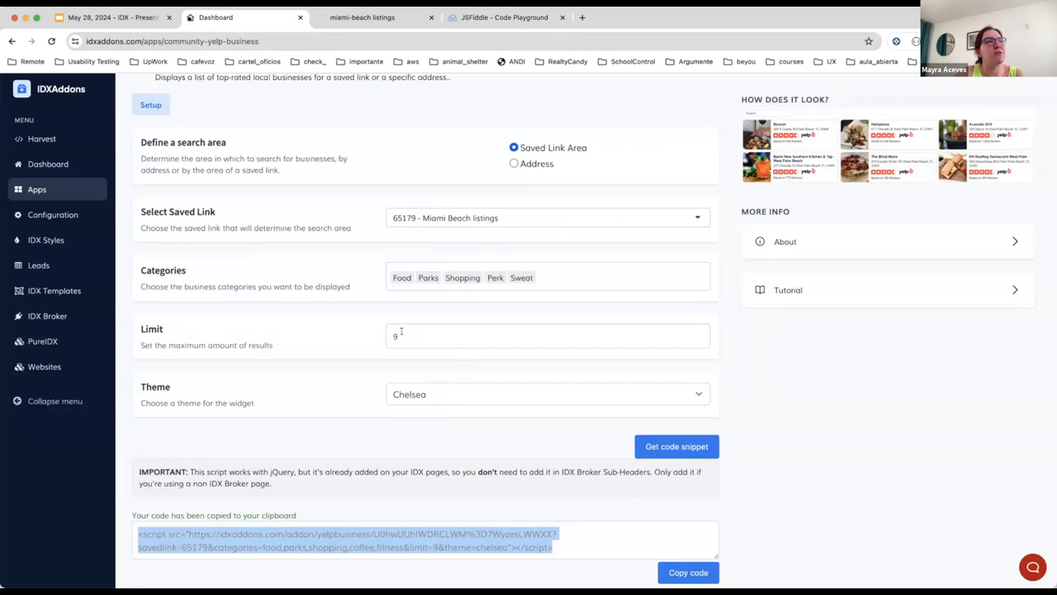
# Select Address as the widget's search area instead of the saved link
pyautogui.scroll(3)
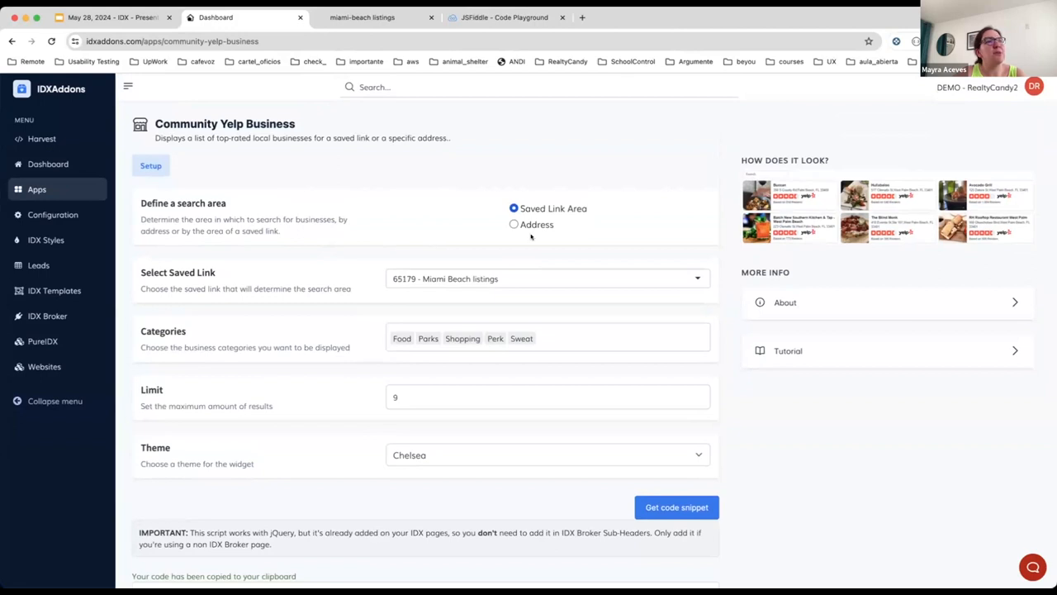
pyautogui.moveTo(482, 164)
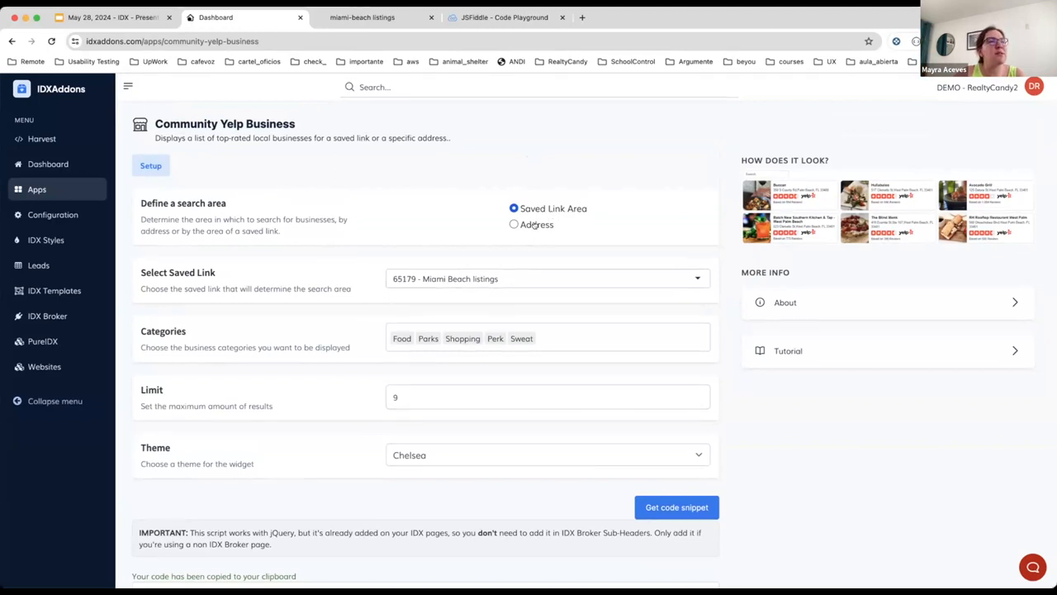
pyautogui.click(514, 224)
pyautogui.write('1')
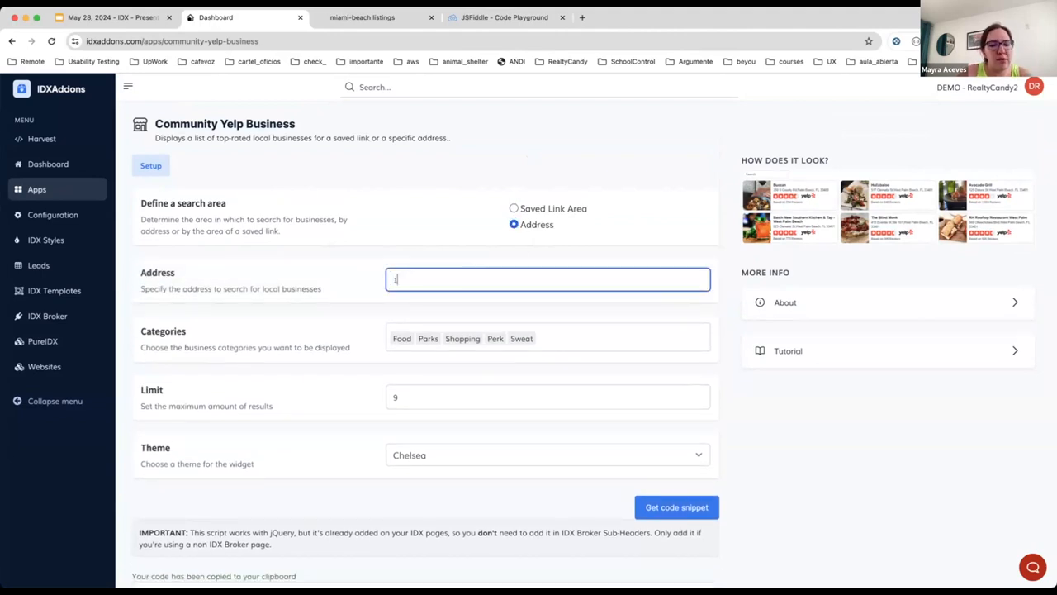
pyautogui.write('200')
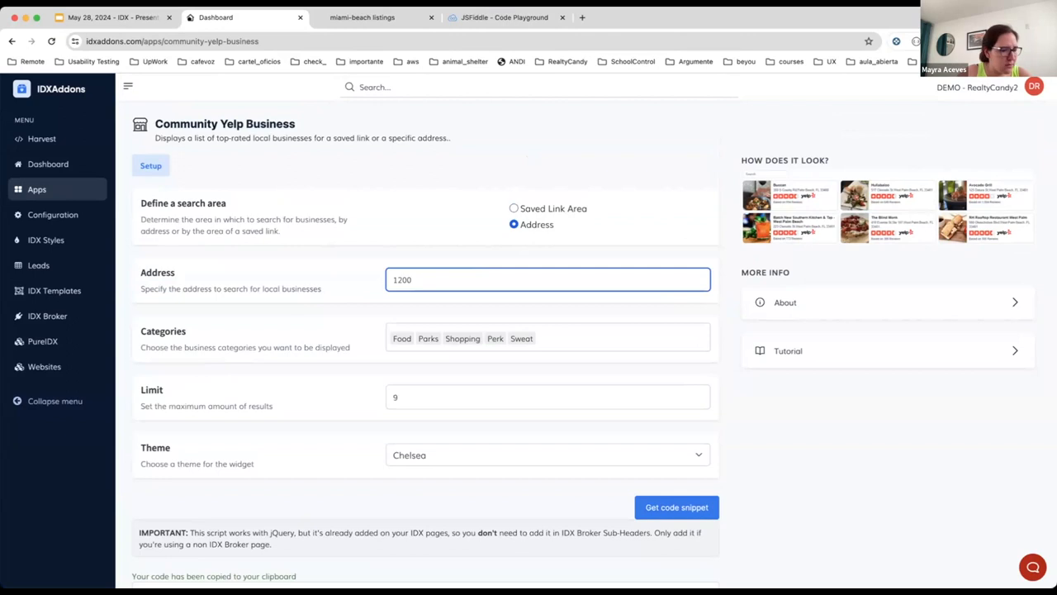
pyautogui.write('west cal')
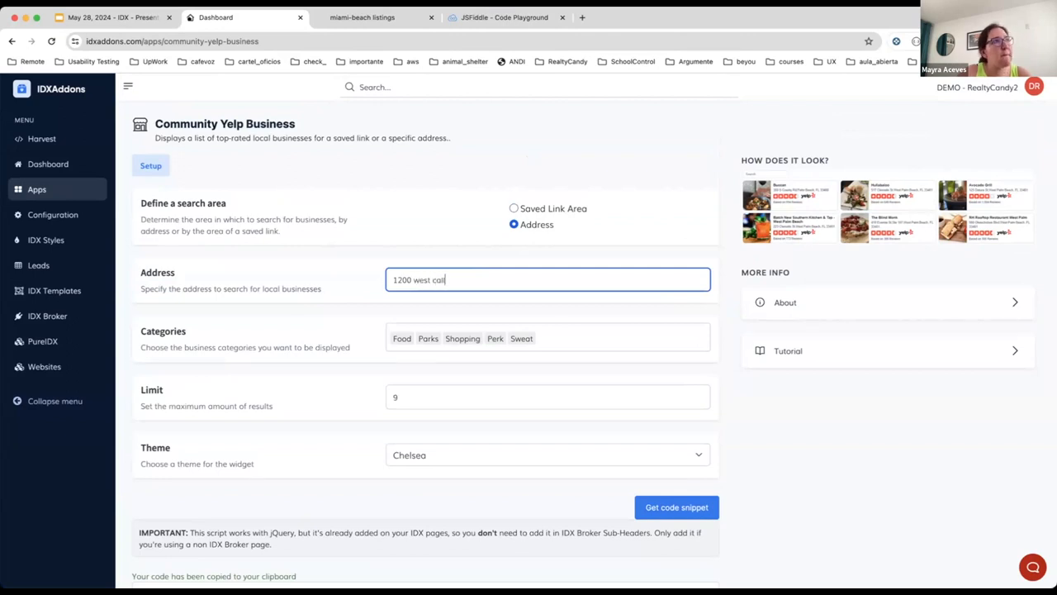
pyautogui.write('lahan')
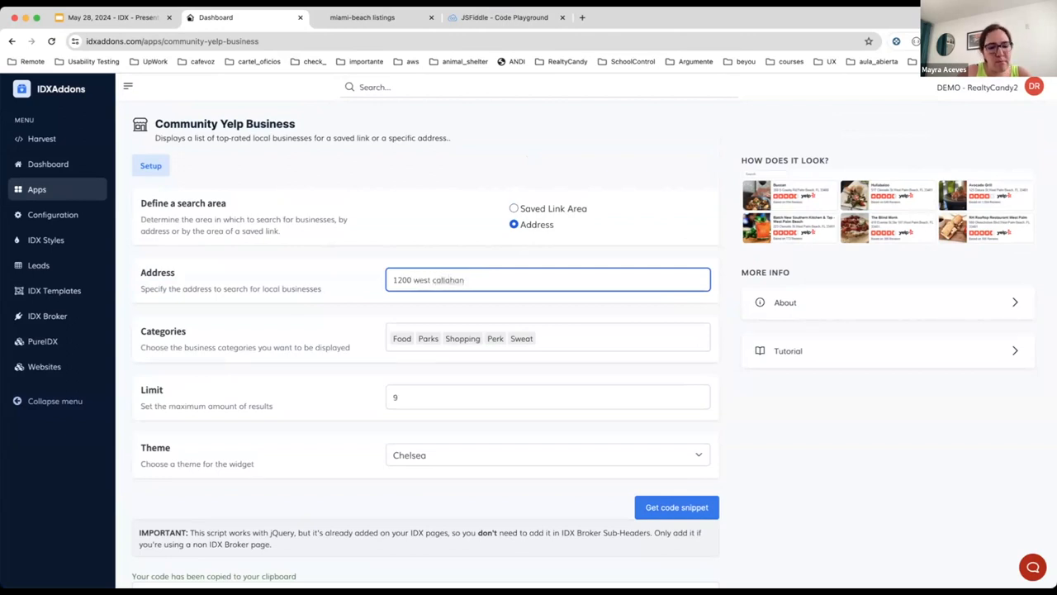
pyautogui.write('rogers')
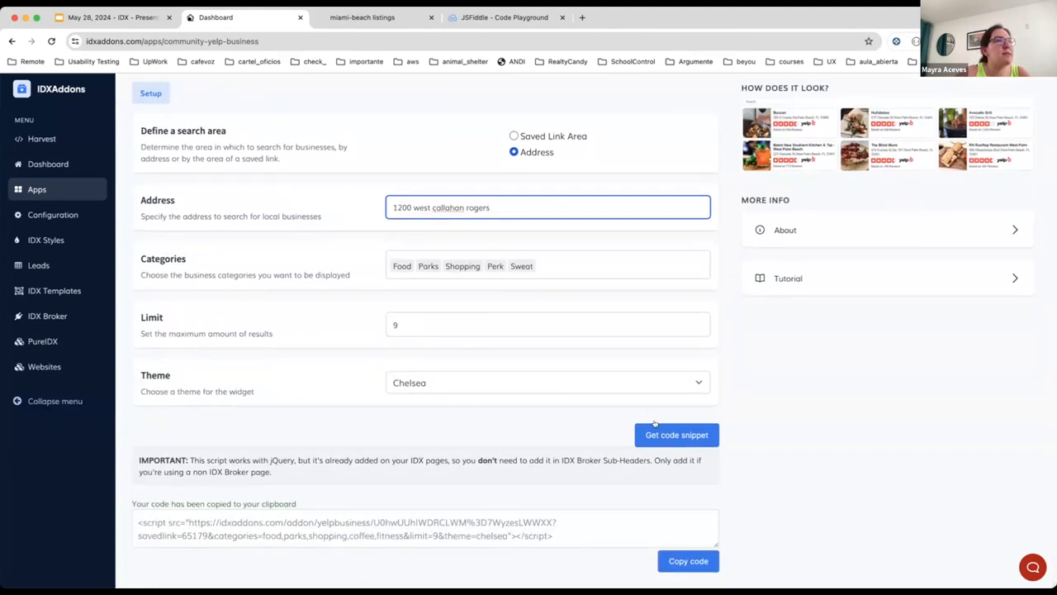
pyautogui.click(678, 435)
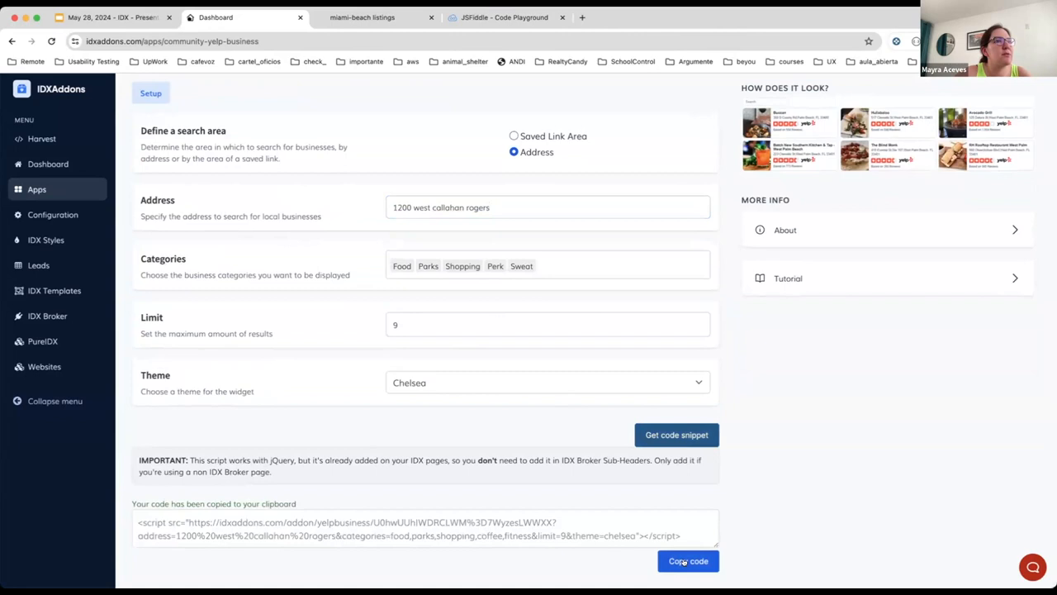
pyautogui.click(504, 17)
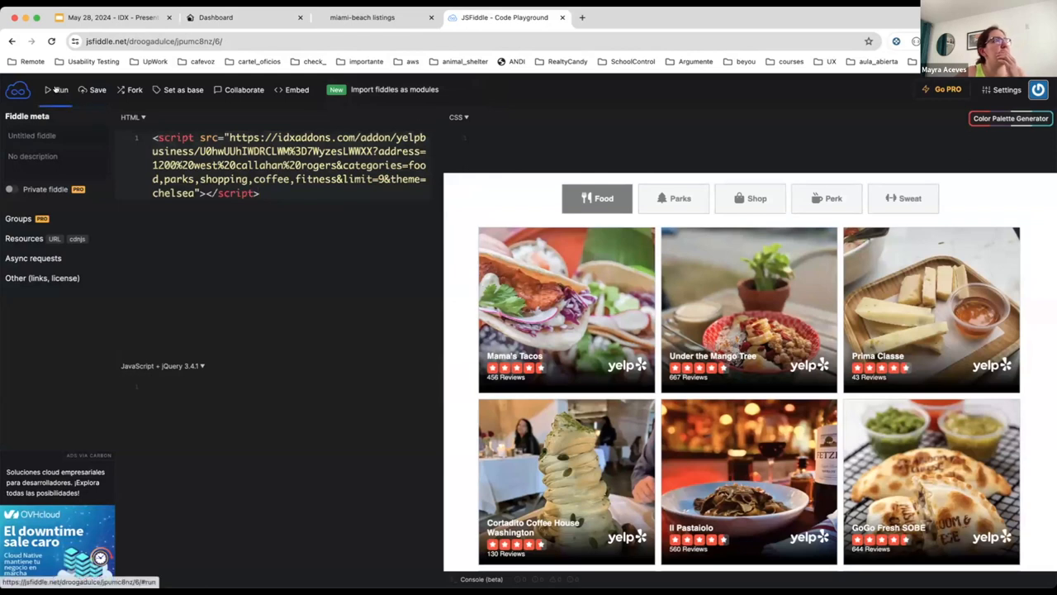
# Run the address-based snippet in JSFiddle to list businesses near Rogers like Son's Cuisine
pyautogui.click(59, 89)
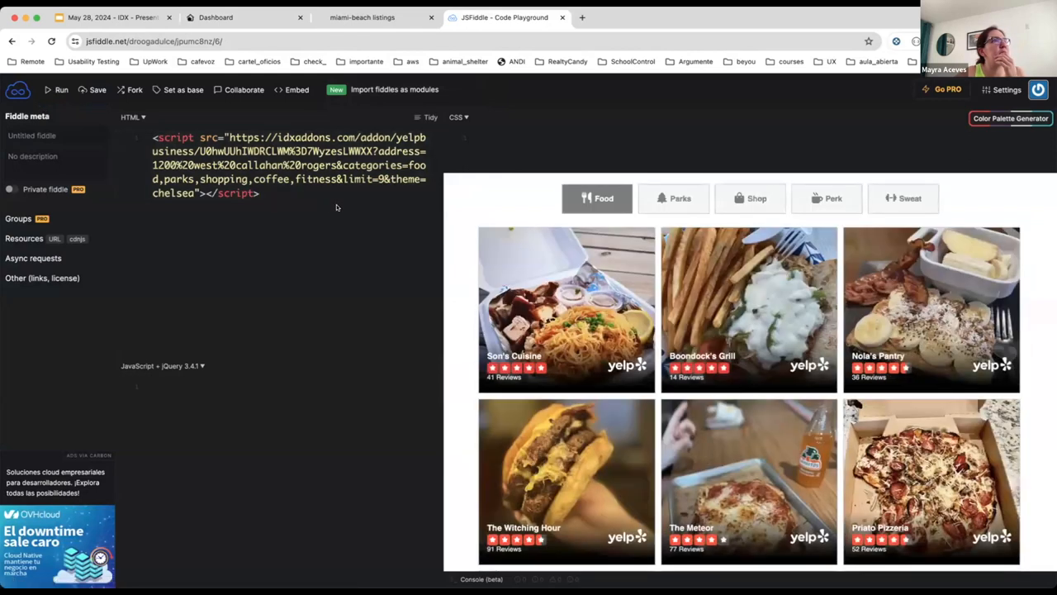
pyautogui.scroll(-3)
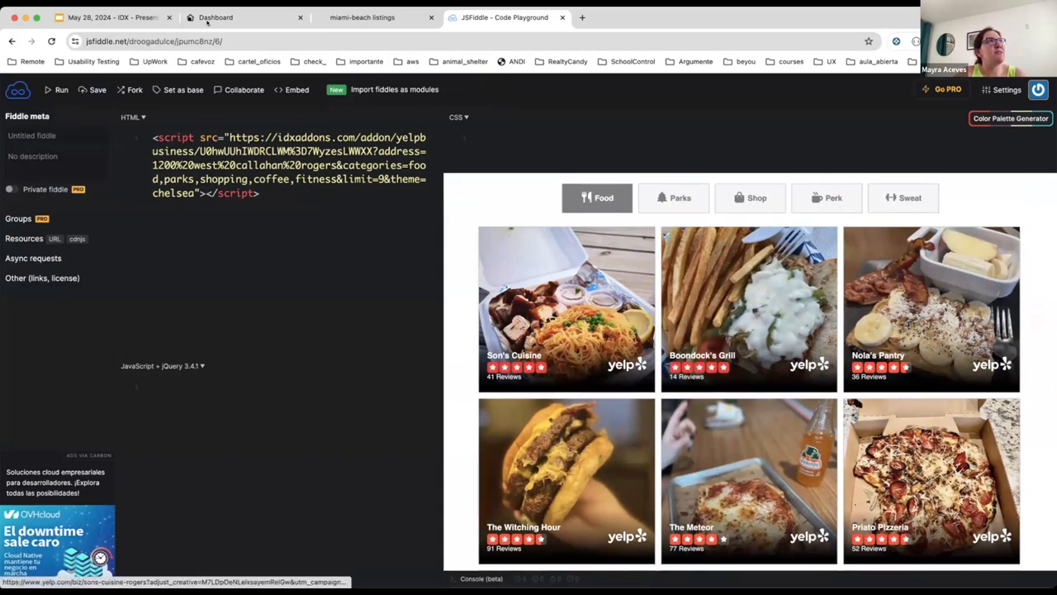
# Return to the Yelp setup page and regenerate the address-based widget code
pyautogui.click(244, 16)
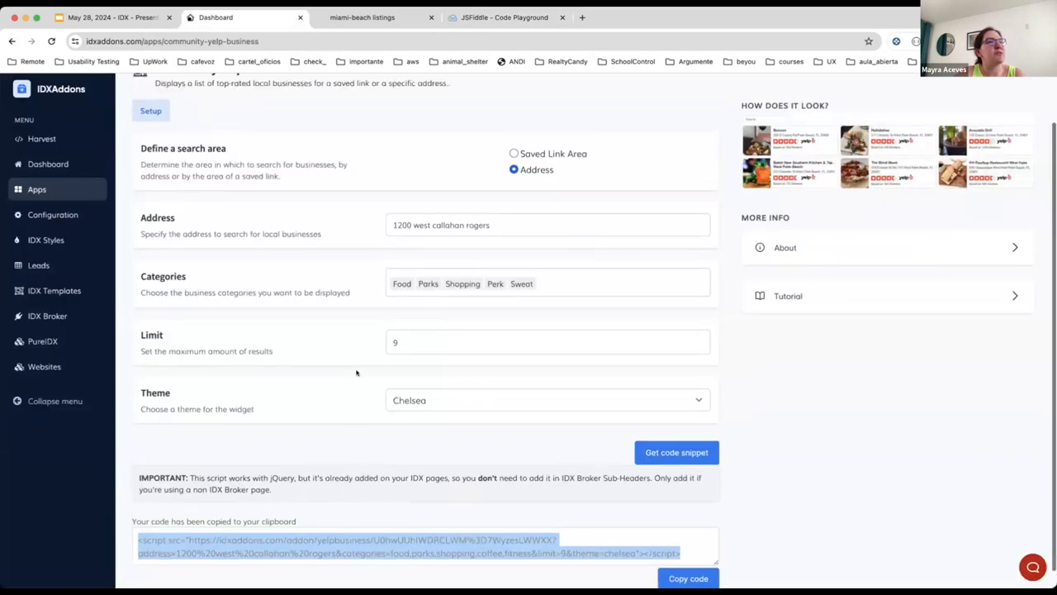
pyautogui.scroll(3)
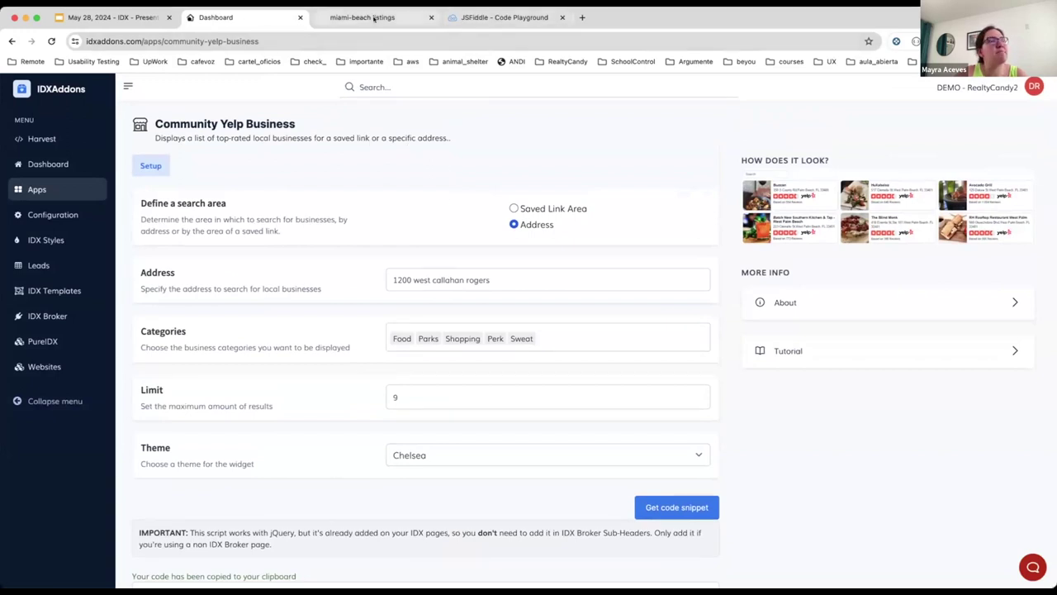
pyautogui.moveTo(380, 170)
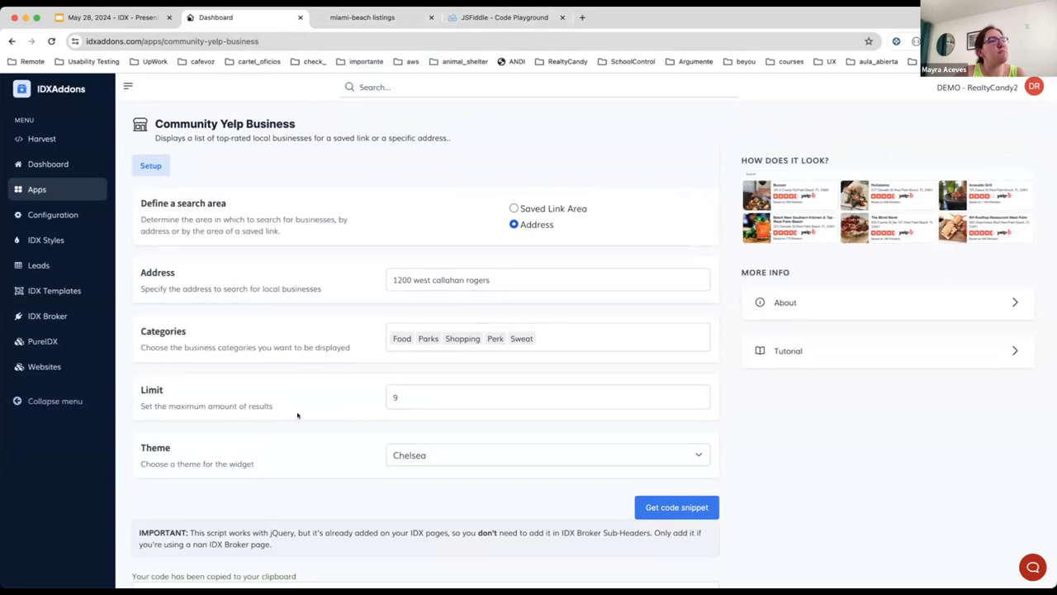
pyautogui.click(675, 506)
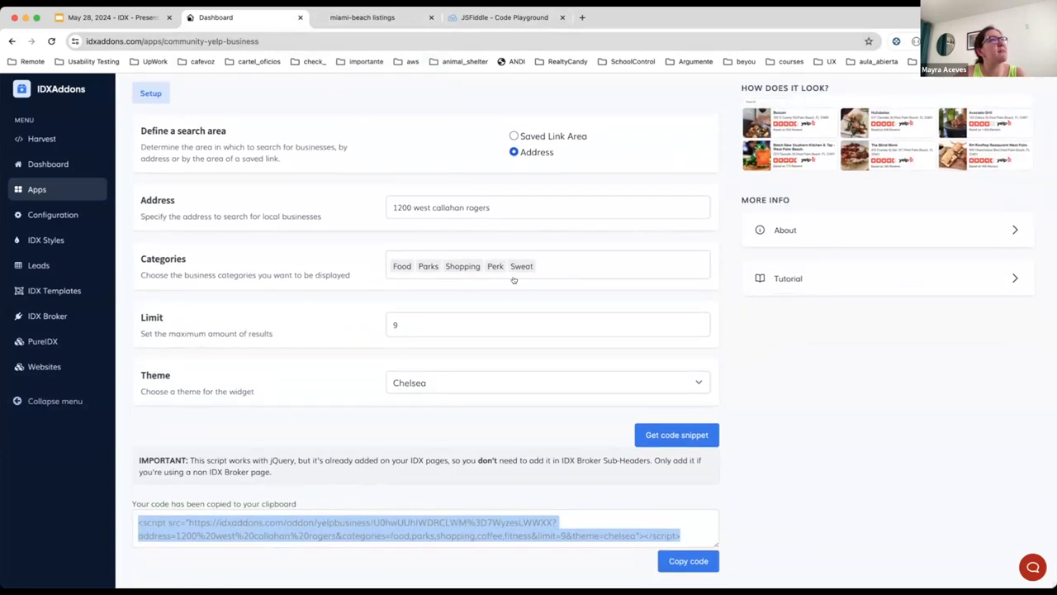
pyautogui.moveTo(796, 489)
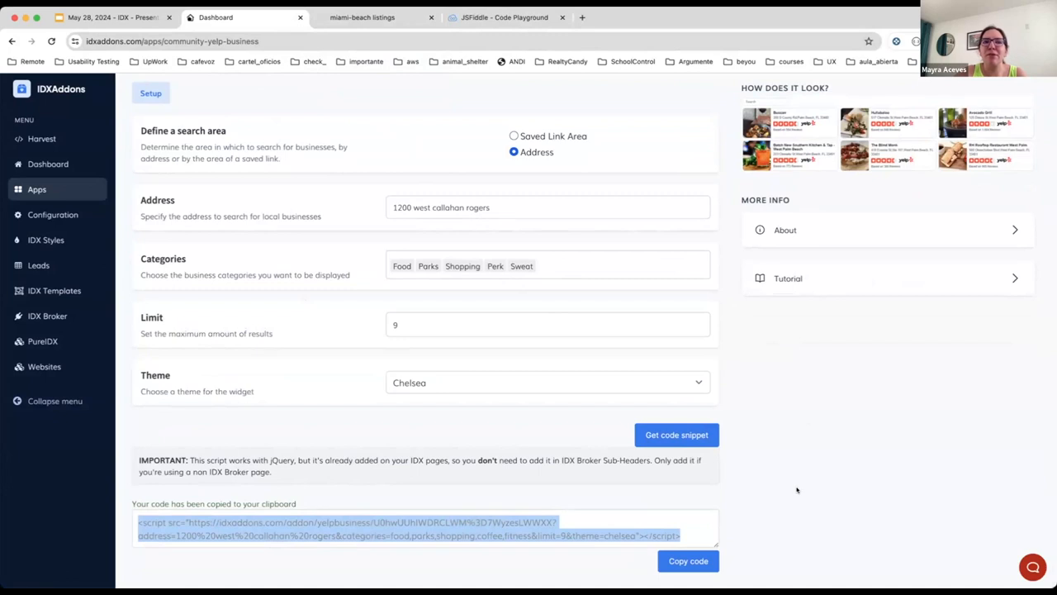
pyautogui.moveTo(815, 492)
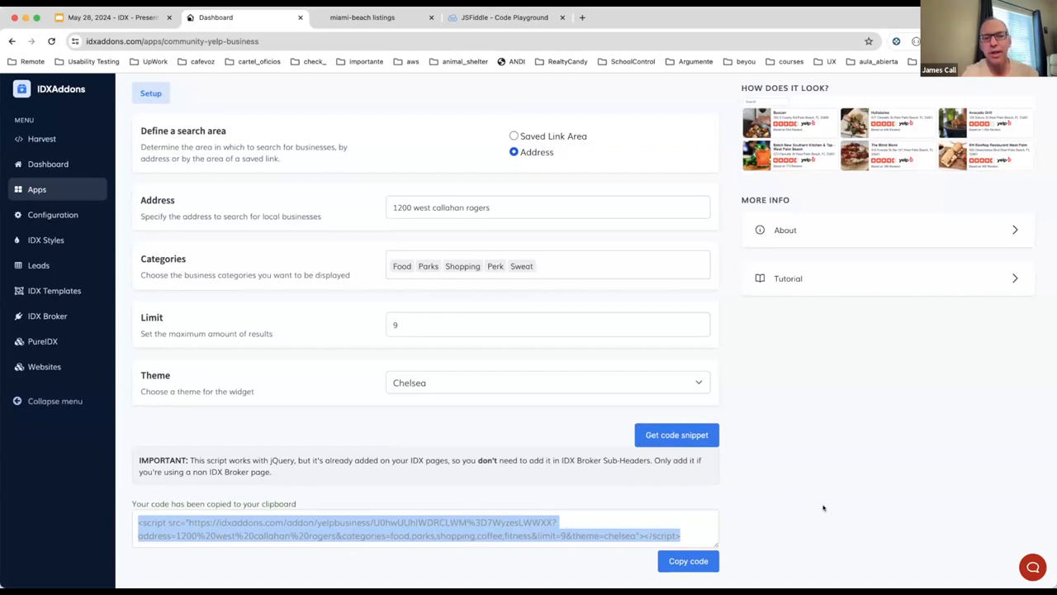
pyautogui.moveTo(822, 509)
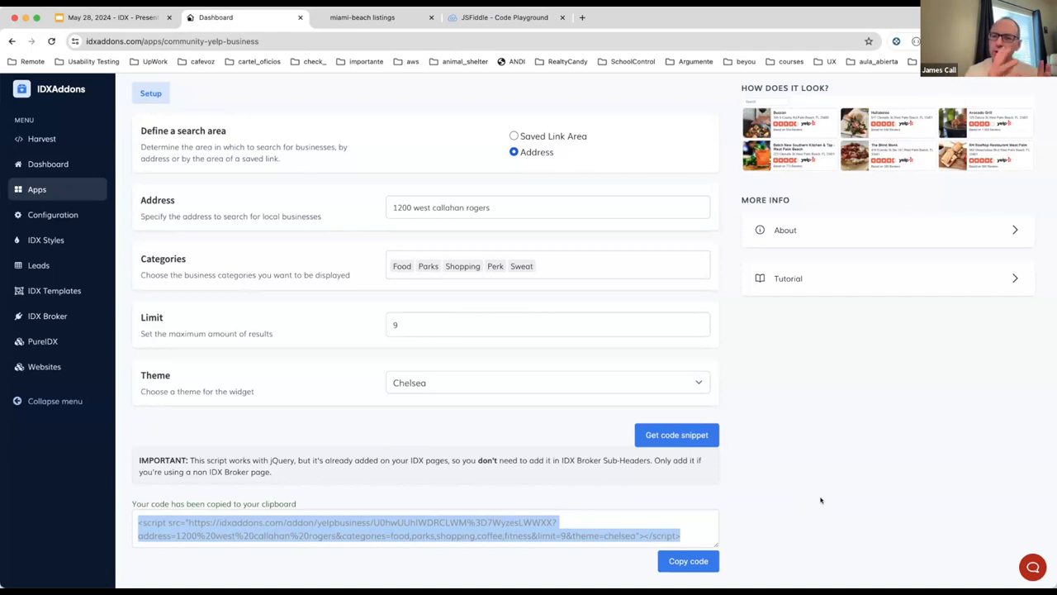
pyautogui.moveTo(396, 438)
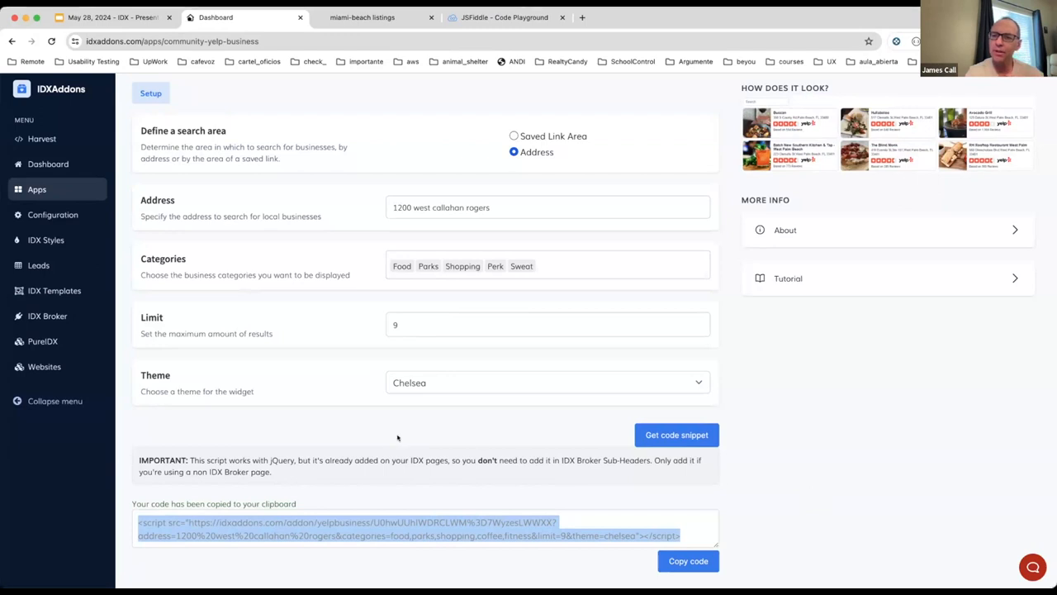
pyautogui.scroll(3)
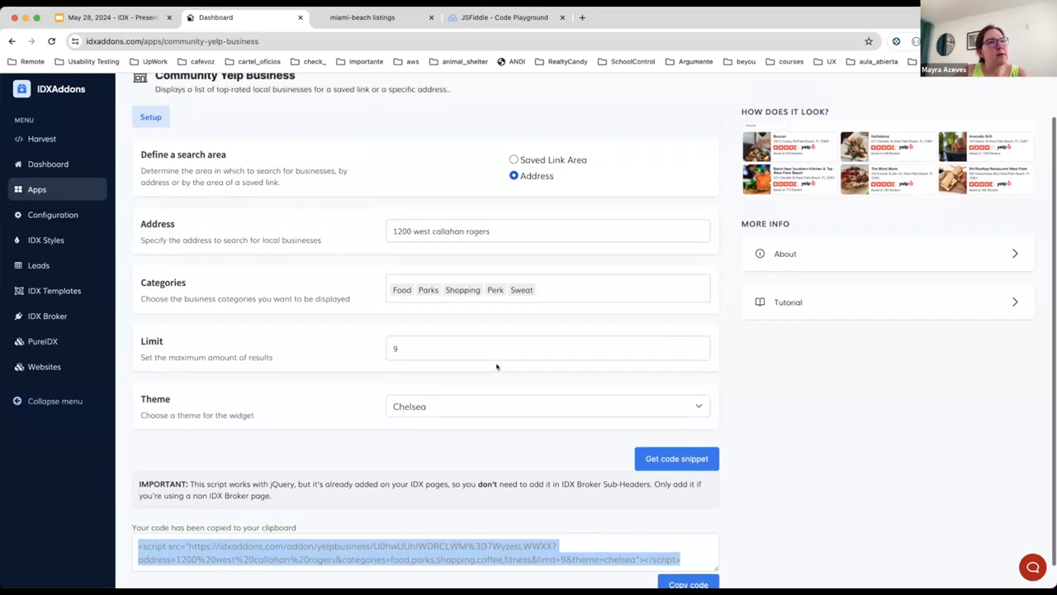
pyautogui.scroll(3)
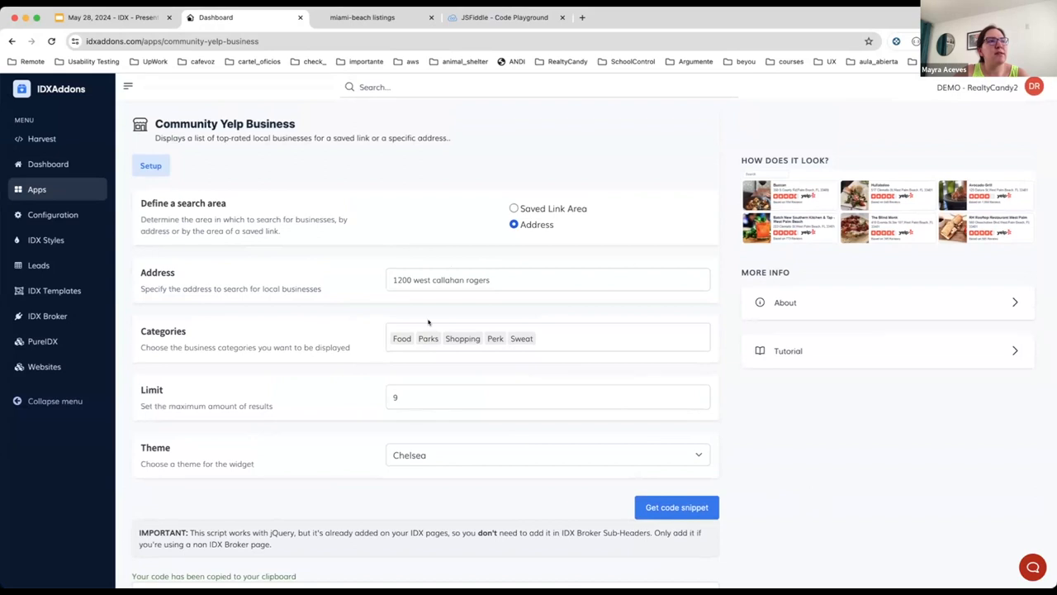
# Keep Chelsea as the theme and copy the widget code to the clipboard again
pyautogui.click(547, 455)
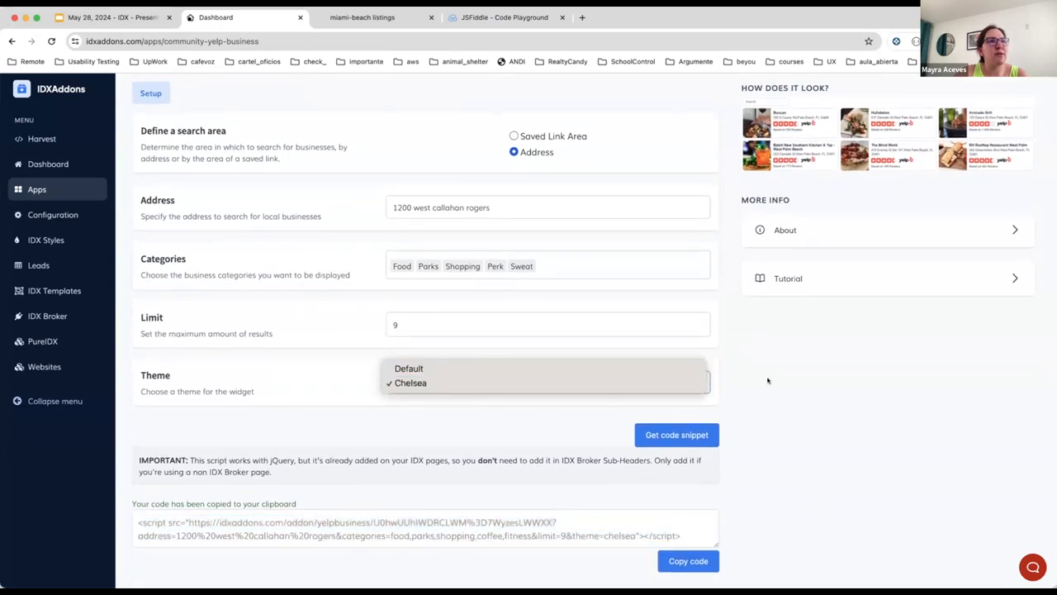
pyautogui.click(410, 384)
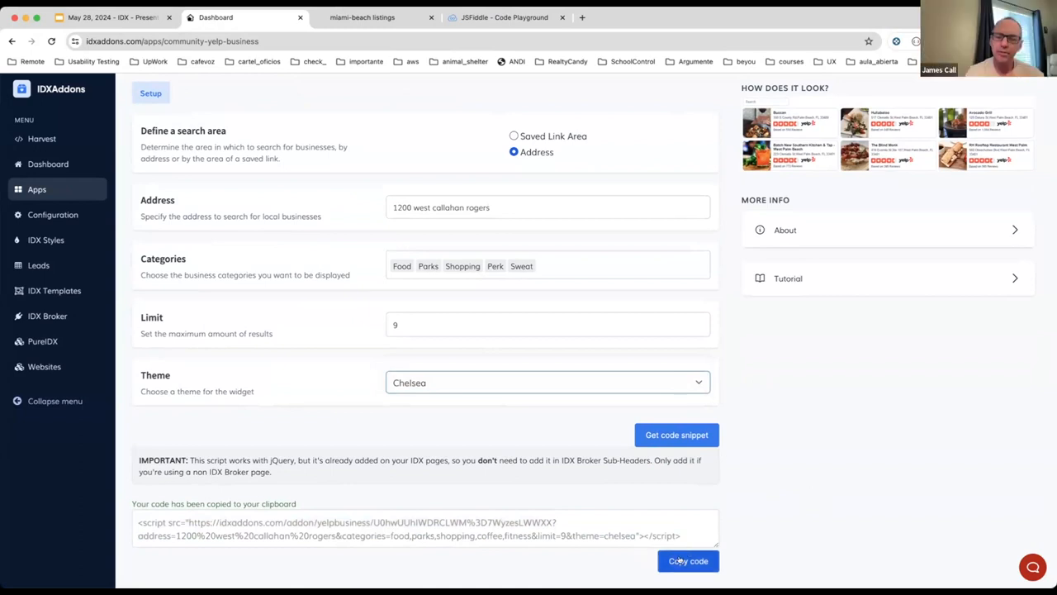
pyautogui.click(687, 562)
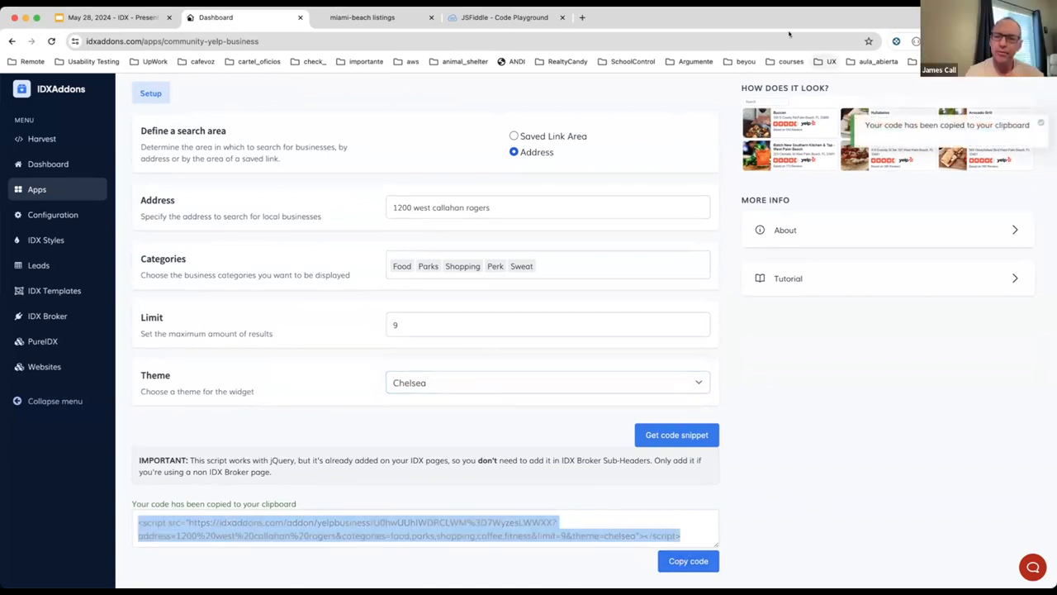